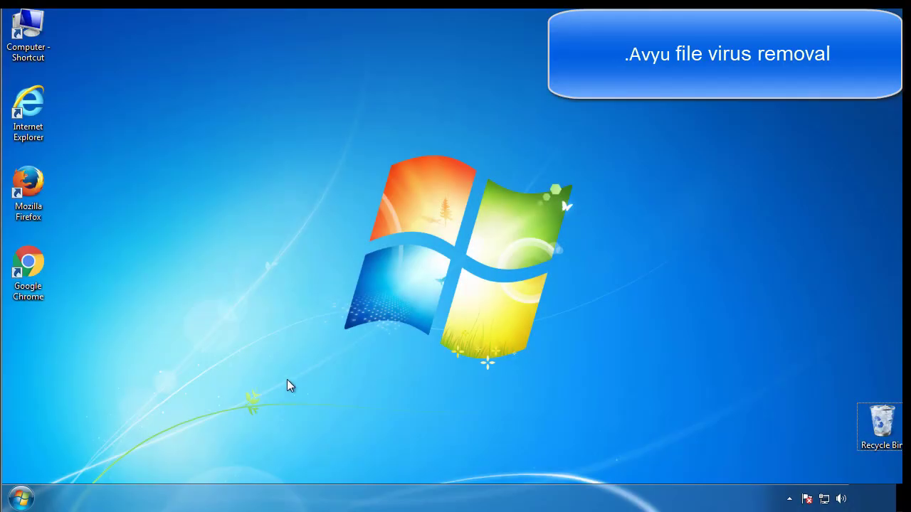
Launch msconfig from Start and enable Safe boot (Minimal) on the Boot tab, then apply
left_click(17, 497)
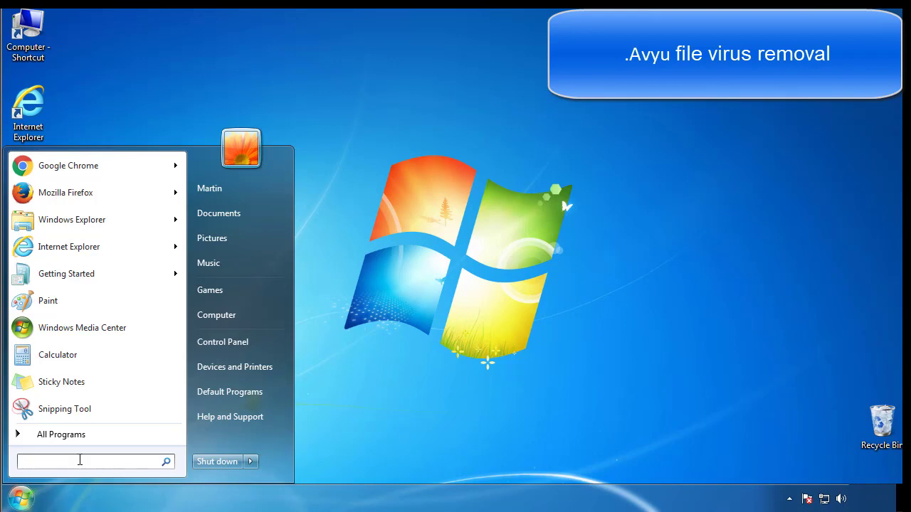
type("mscon")
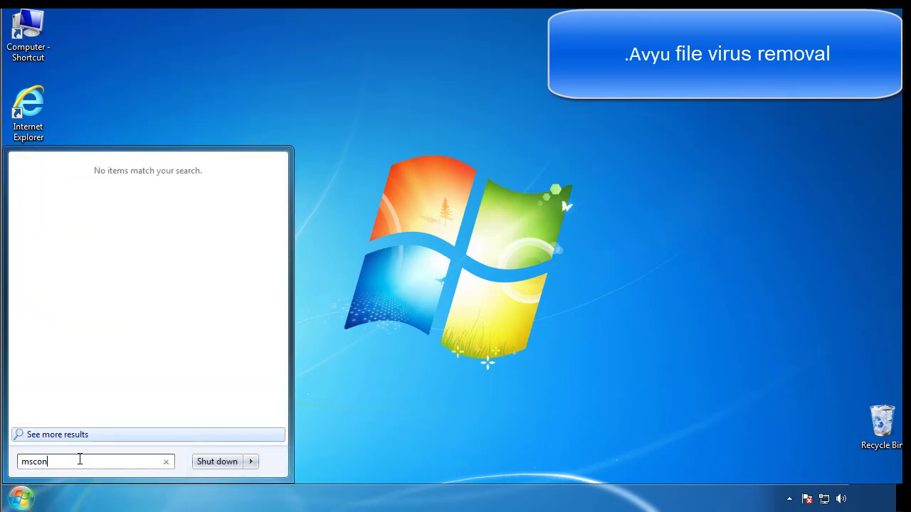
key("enter")
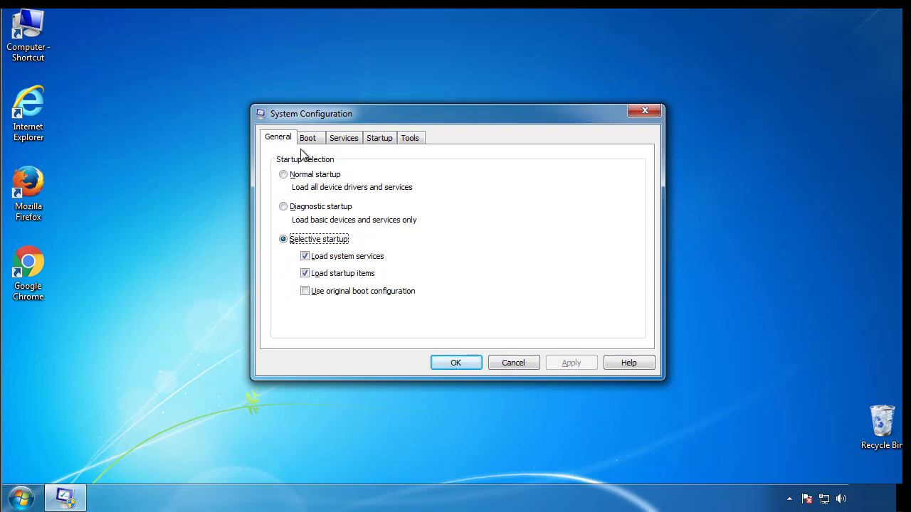
left_click(307, 137)
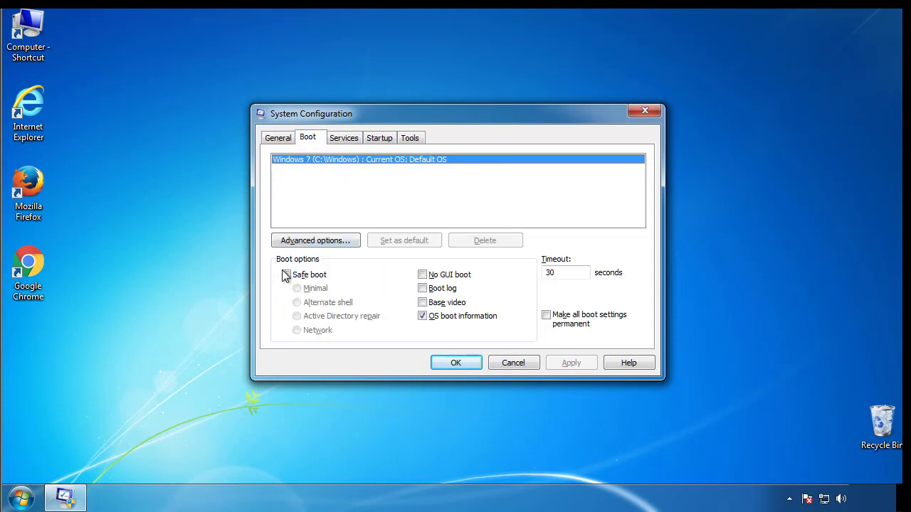
left_click(286, 274)
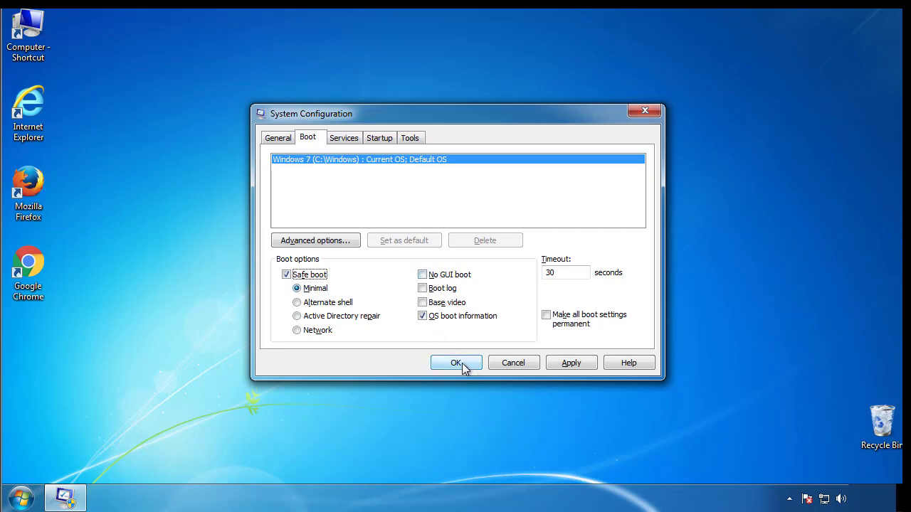
left_click(456, 363)
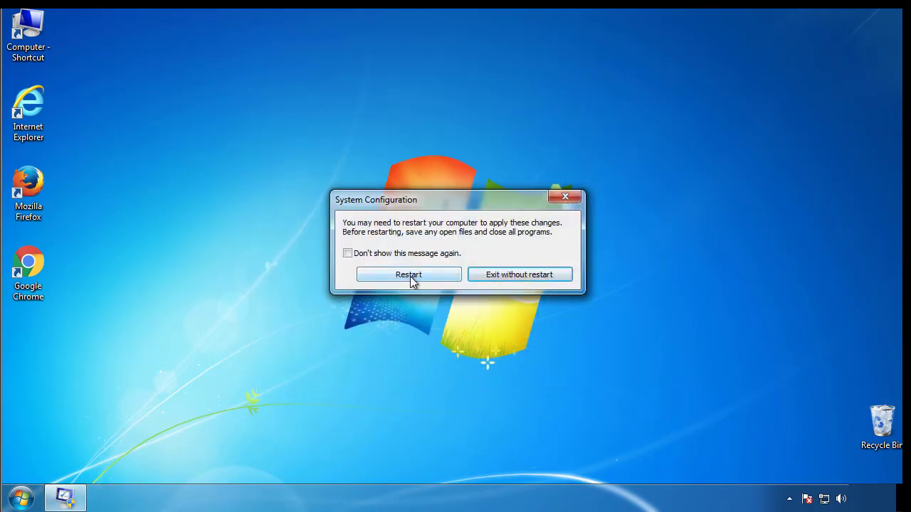
Restart into Safe Mode, dismiss the Safe Mode help window and go to Control Panel
left_click(408, 275)
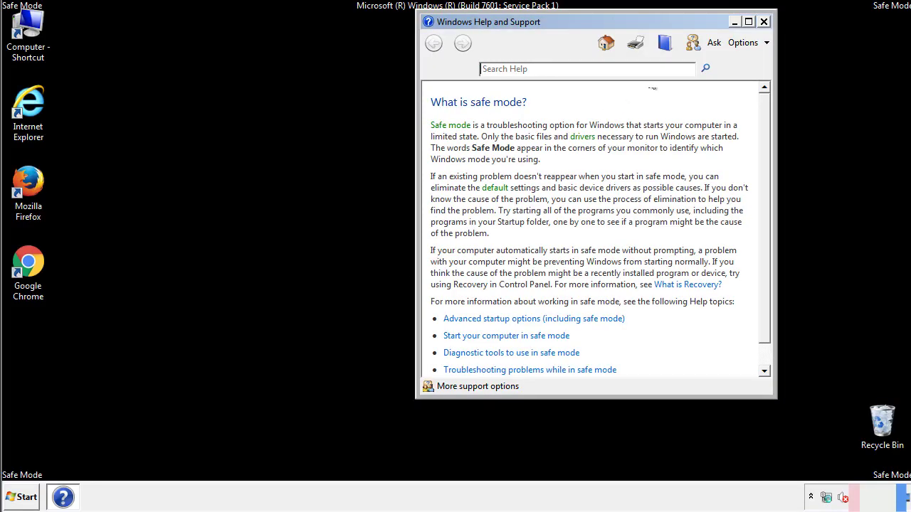
left_click(763, 22)
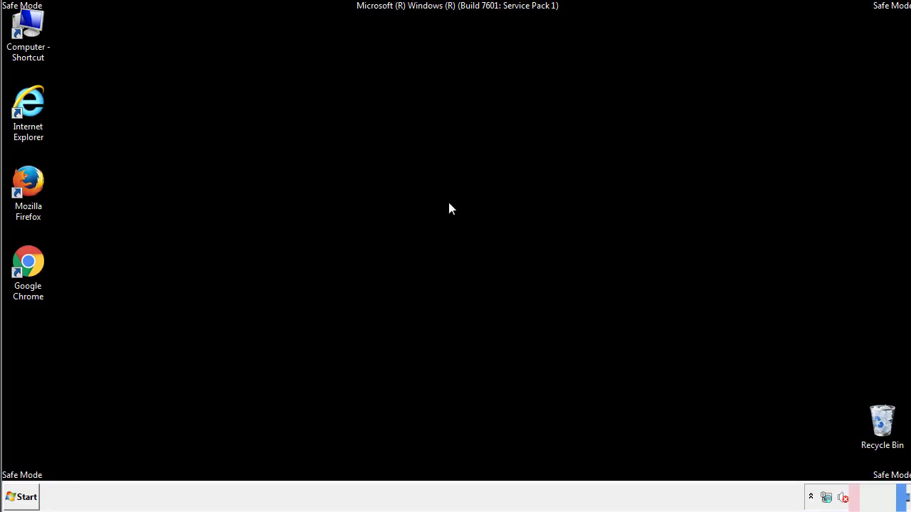
left_click(21, 497)
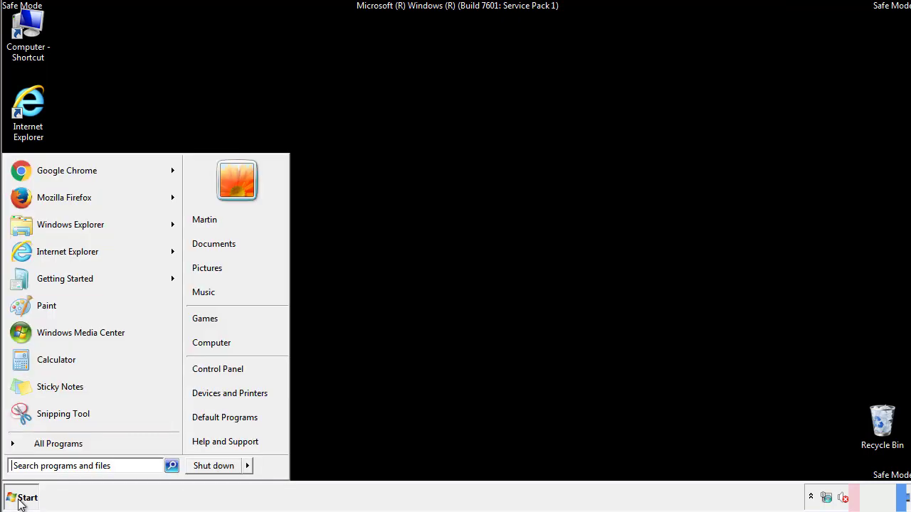
left_click(21, 497)
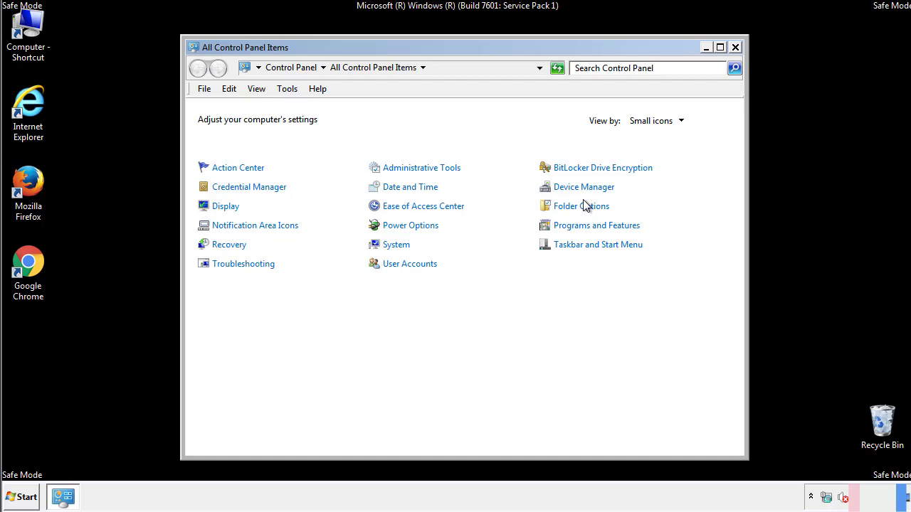
In Folder Options > View, enable 'Show hidden files, folders, and drives', confirm and close Control Panel
left_click(580, 205)
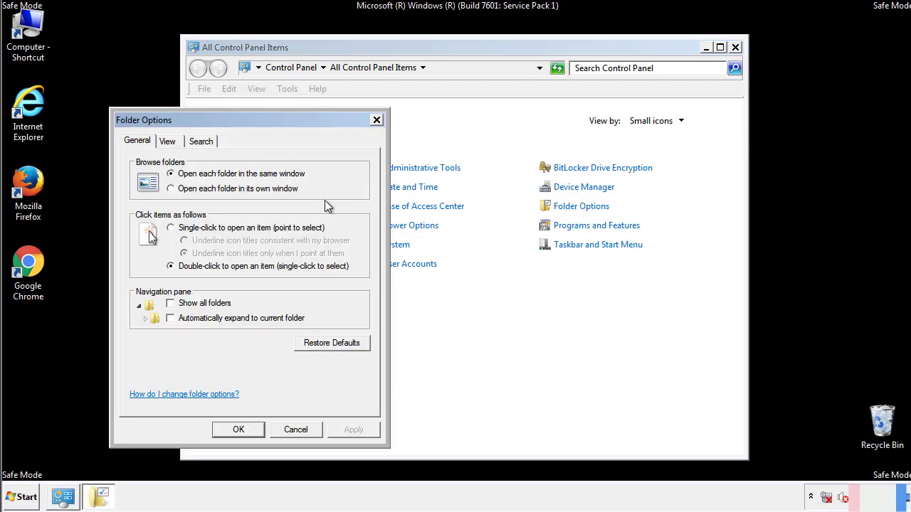
left_click(168, 141)
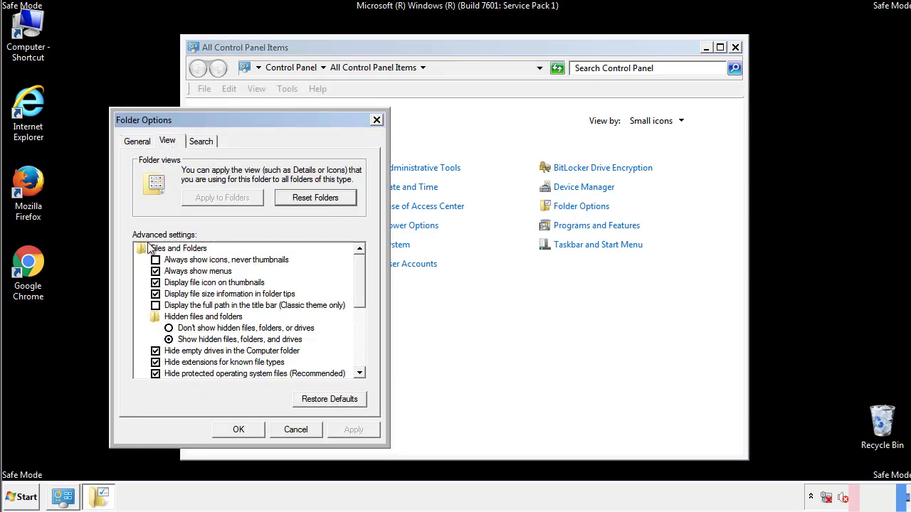
left_click(168, 338)
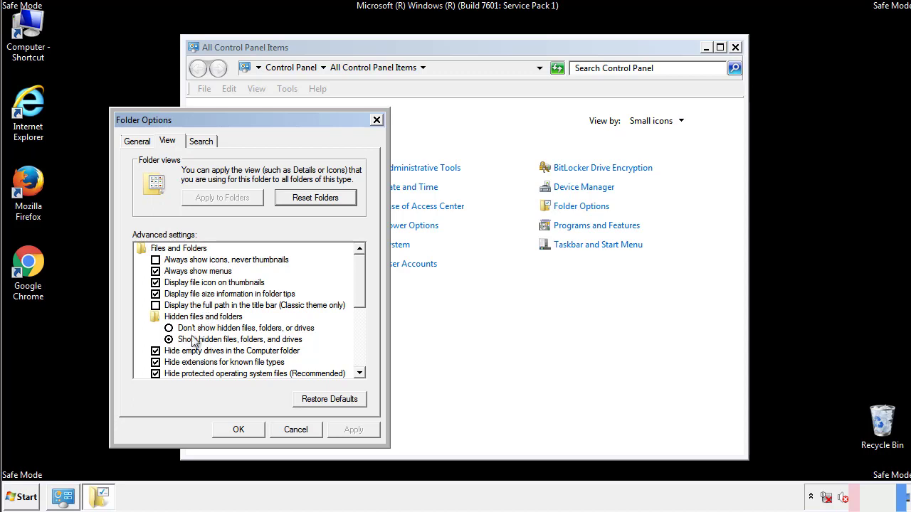
left_click(169, 338)
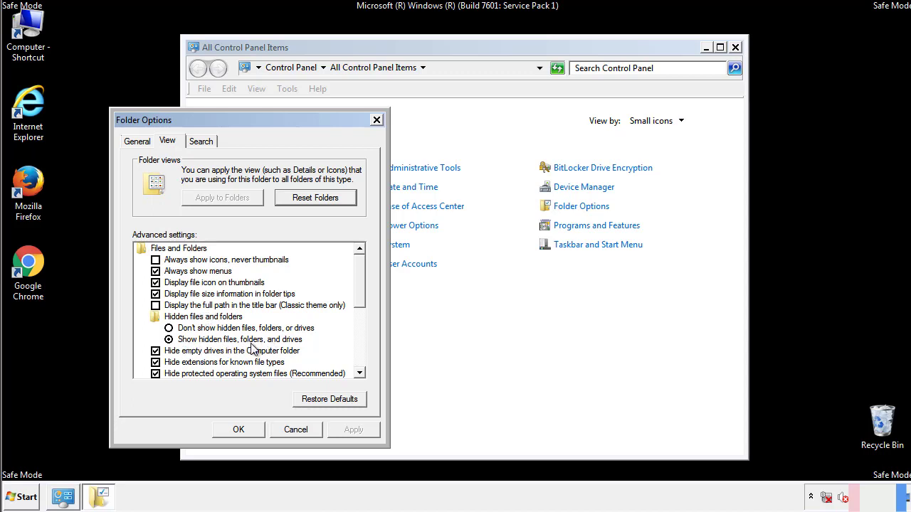
left_click(239, 430)
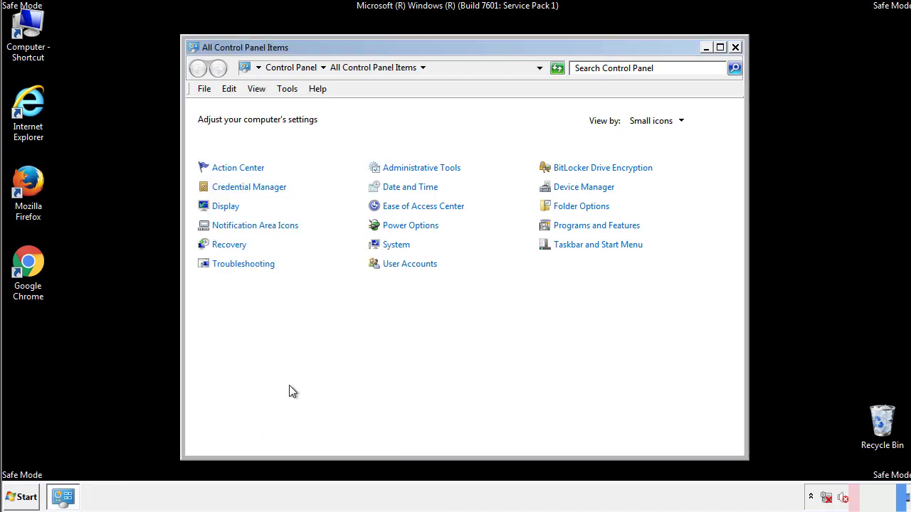
left_click(734, 47)
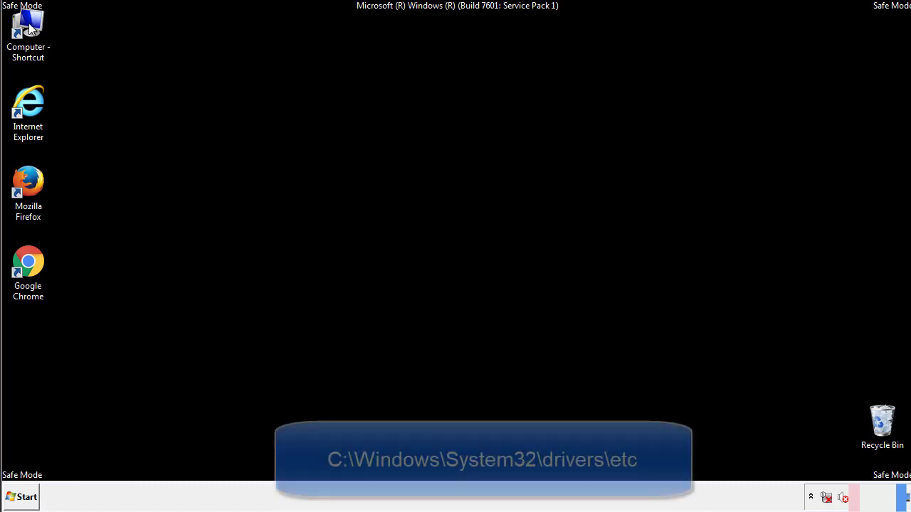
Browse Computer to C:\Windows\System32\drivers\etc and launch the hosts file's open-with list
double_click(28, 29)
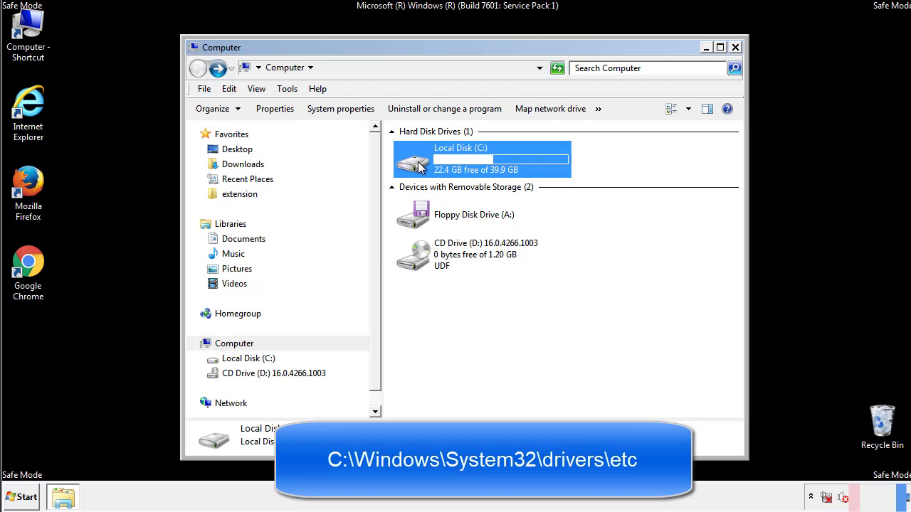
double_click(461, 158)
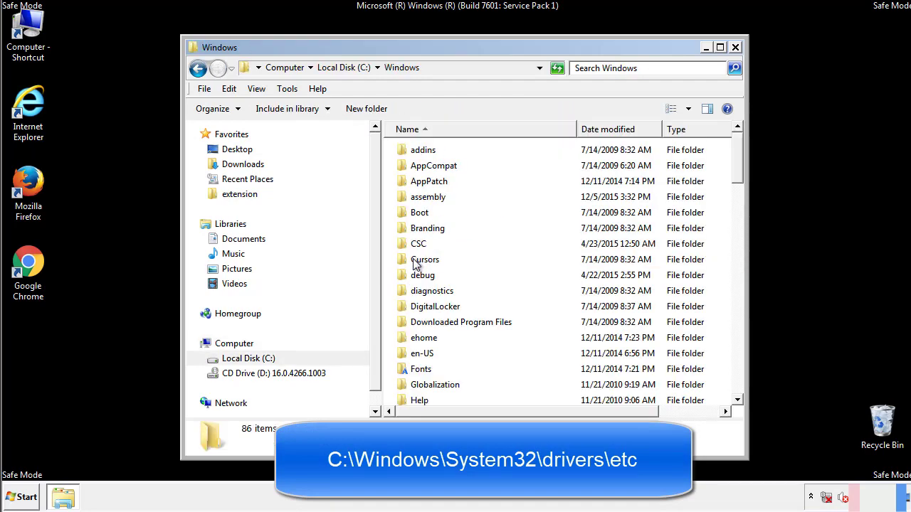
scroll("down", 3)
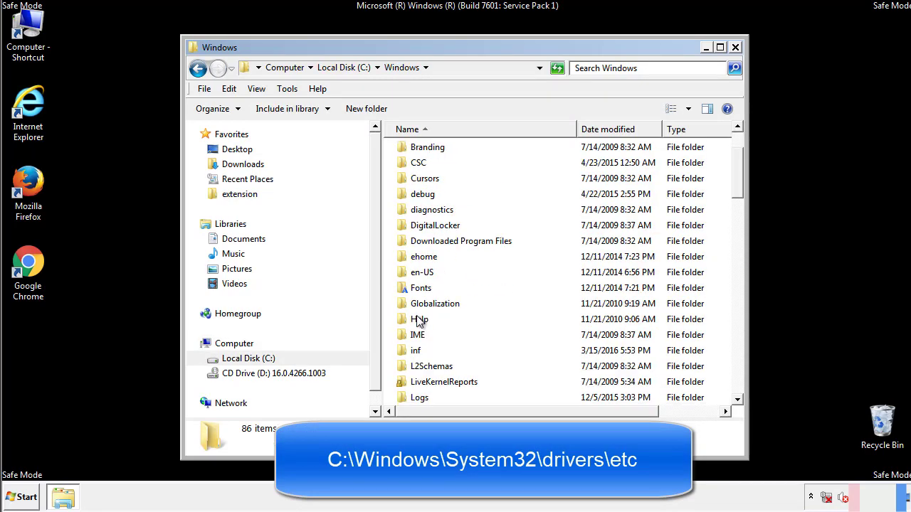
scroll("down", 3)
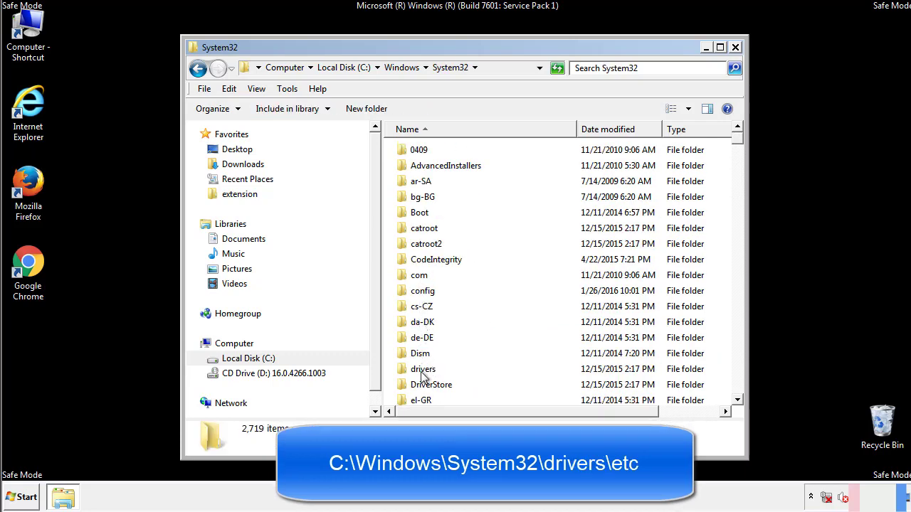
double_click(423, 368)
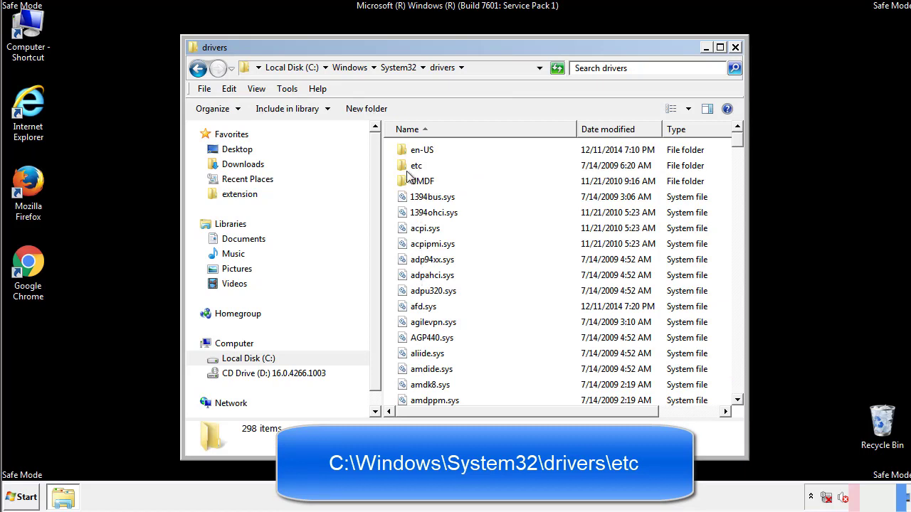
double_click(415, 165)
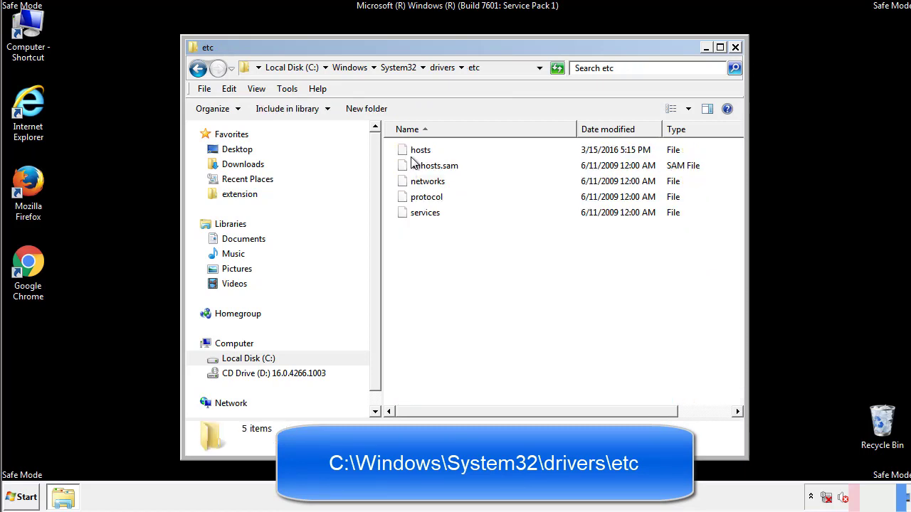
double_click(420, 150)
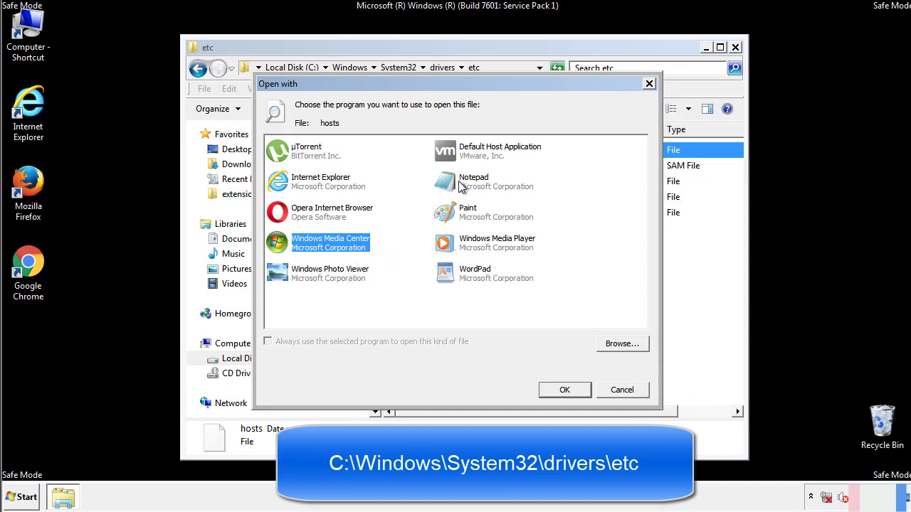
Open hosts in Notepad, delete the four suspicious host entries and close the file, saving it
left_click(564, 390)
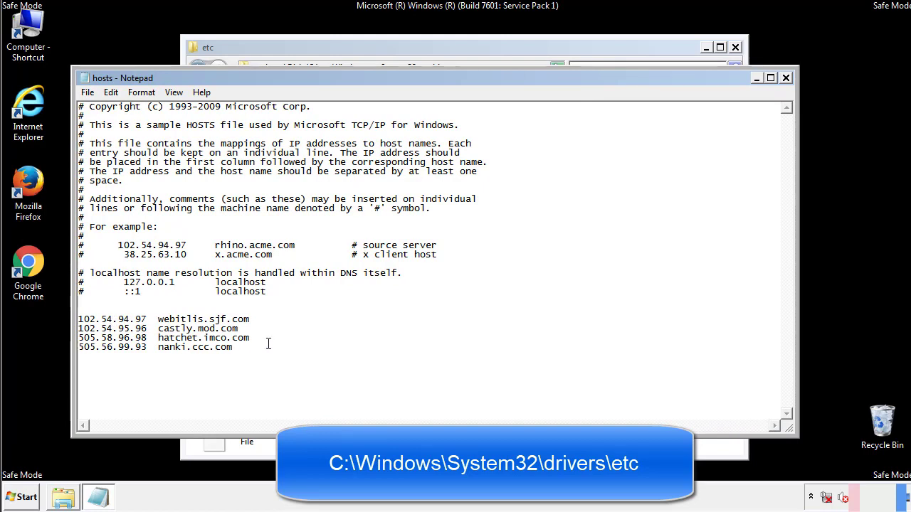
left_click_drag(80, 319, 232, 347)
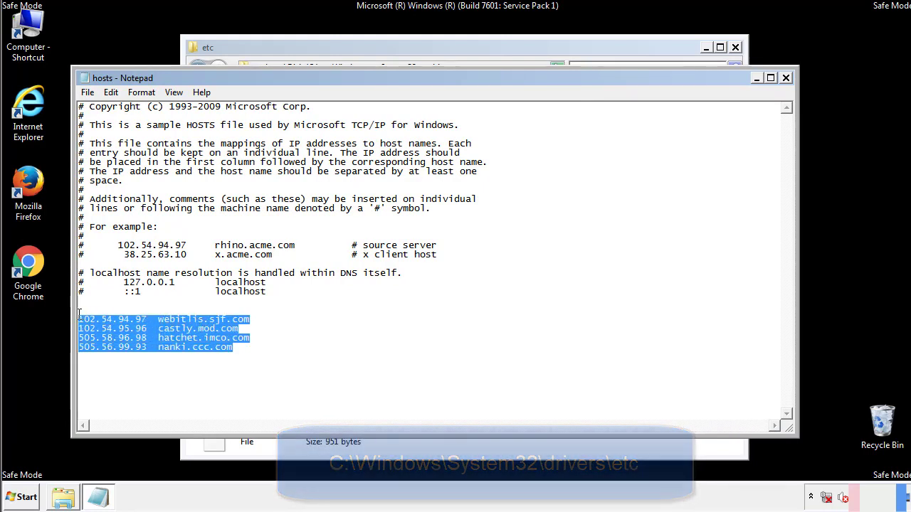
key("Delete")
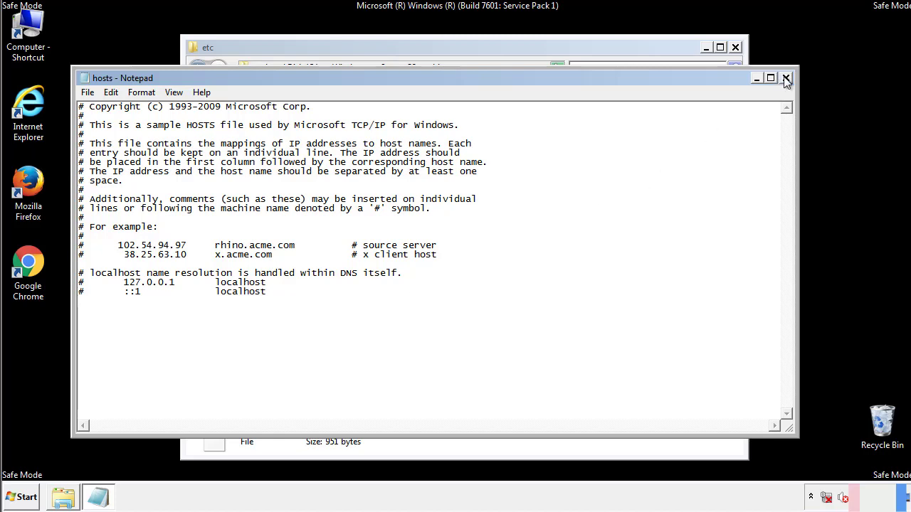
left_click(786, 76)
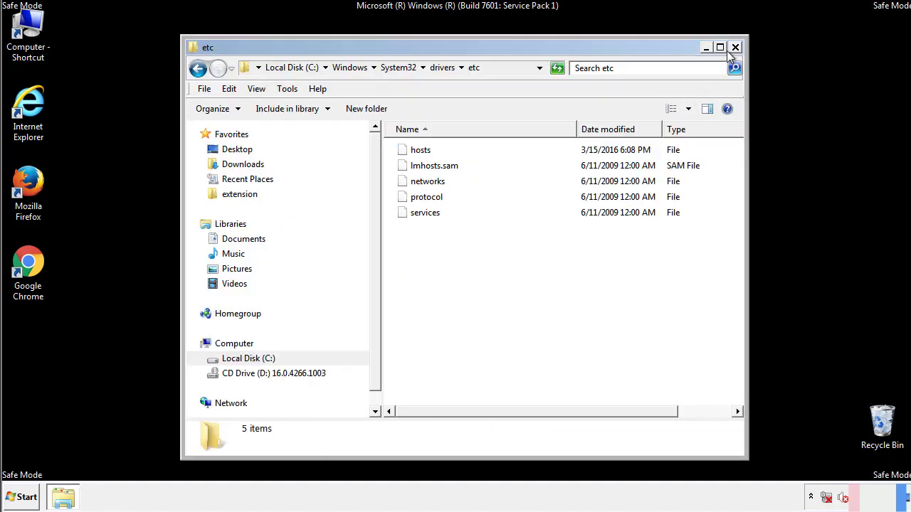
Close the etc window and open the Startup folder from Start > All Programs
left_click(734, 47)
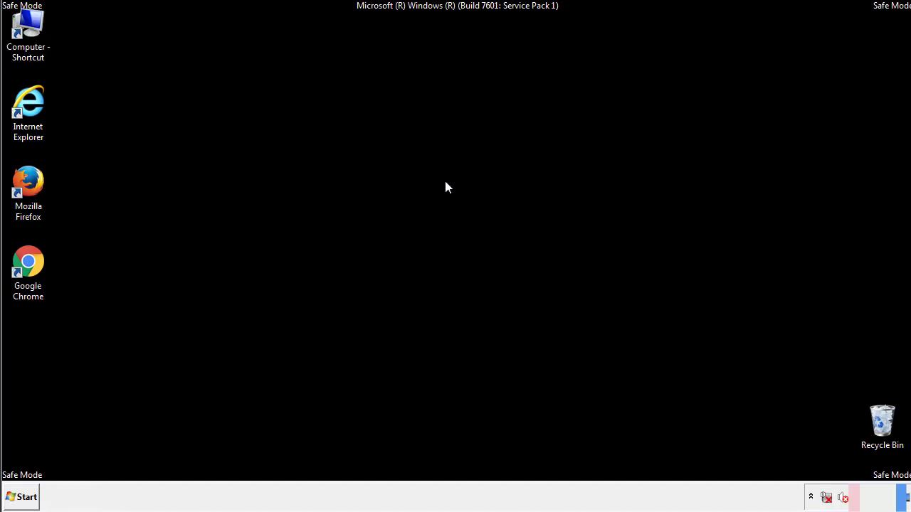
left_click(20, 497)
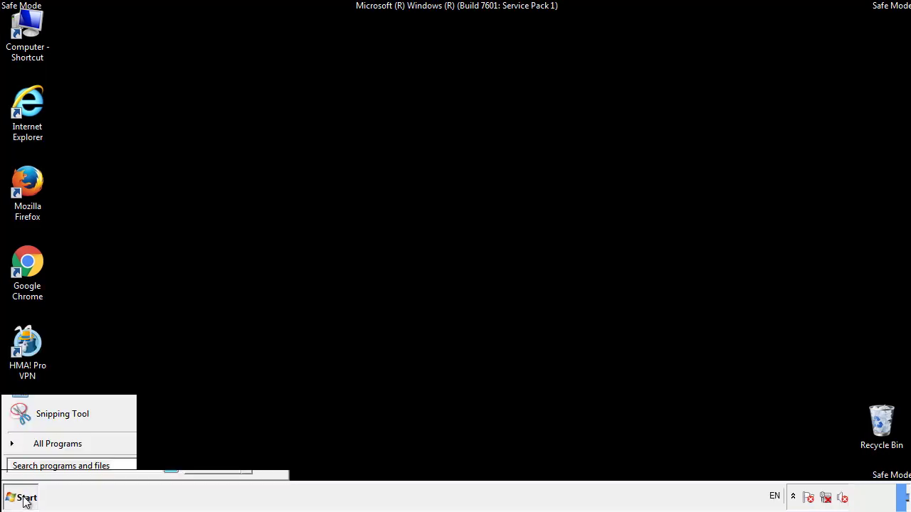
left_click(57, 444)
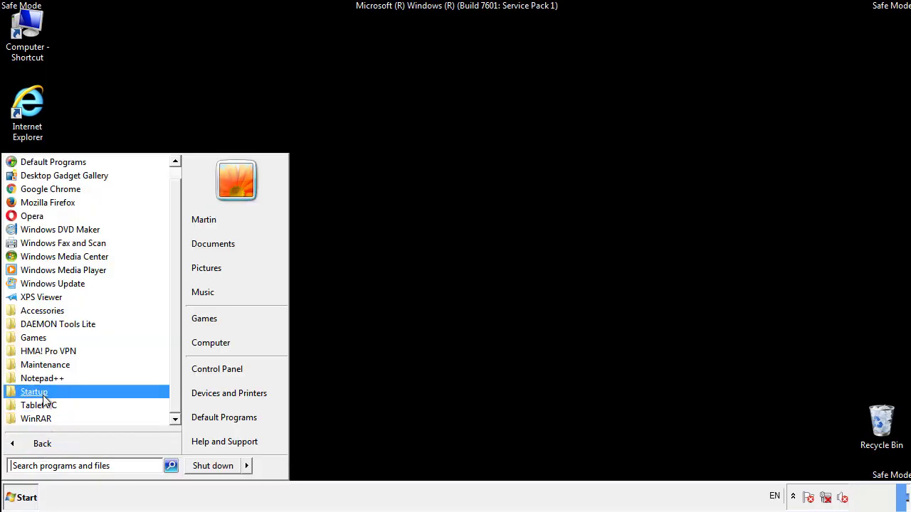
right_click(34, 391)
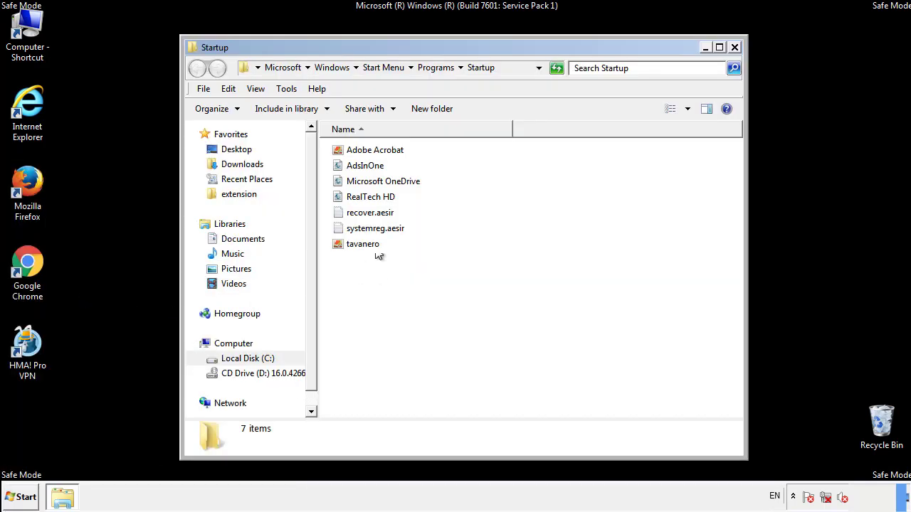
Delete AddInOne, recover.aesir, systemreg.aesir and tavanero to the Recycle Bin and close the Startup window
left_click(364, 165)
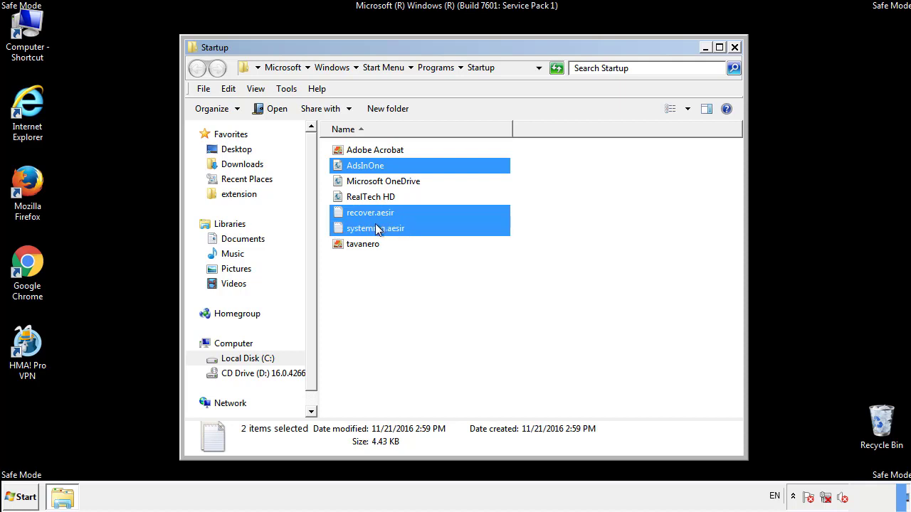
right_click(363, 244)
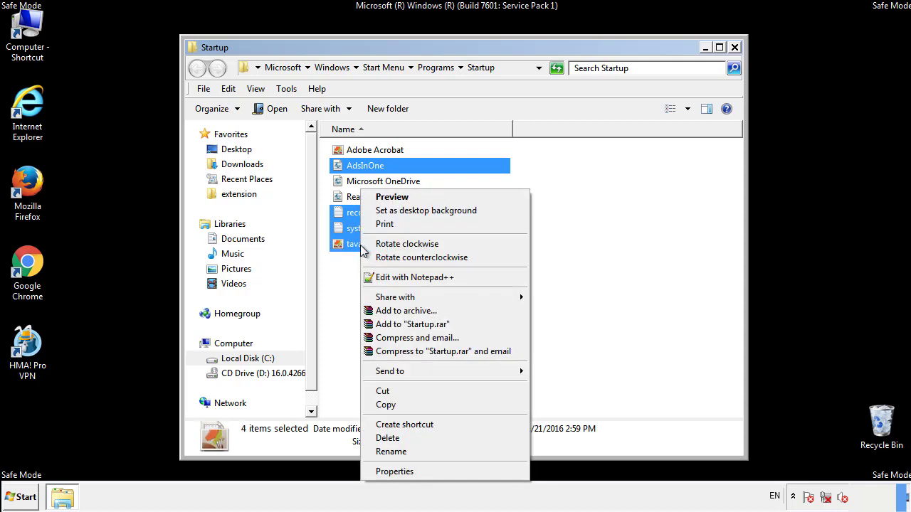
left_click(387, 438)
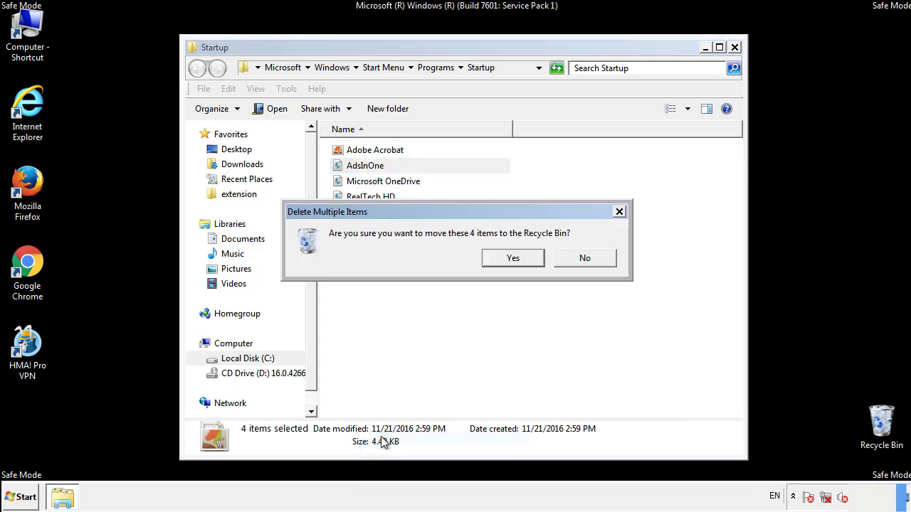
left_click(513, 258)
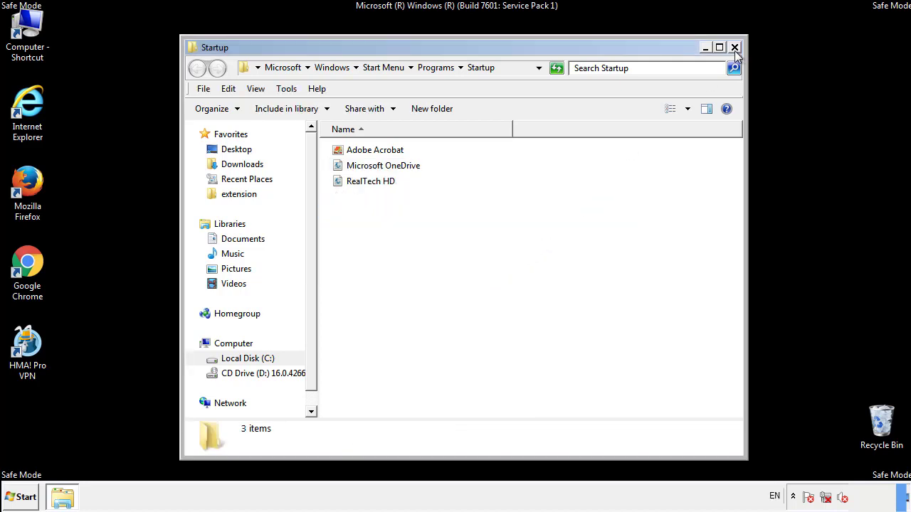
left_click(734, 47)
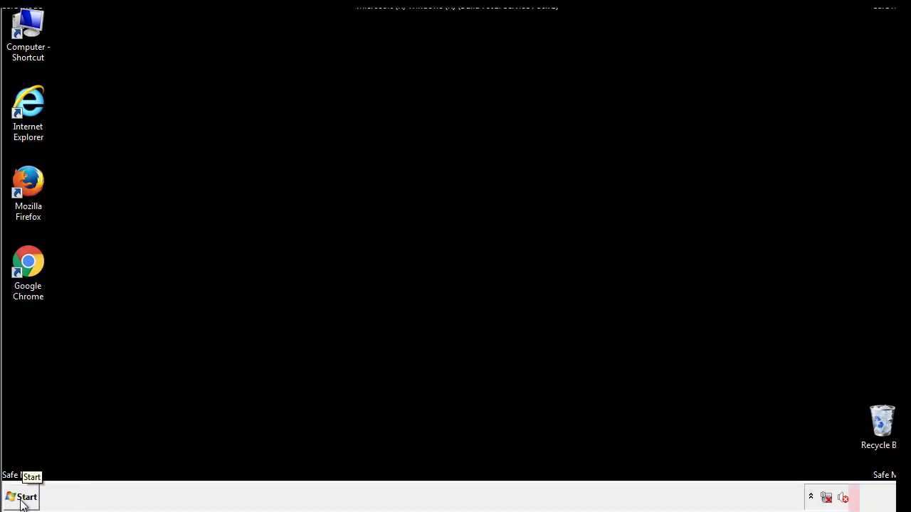
Launch regedit from Start and expand HKEY_LOCAL_MACHINE\SOFTWARE\Microsoft
left_click(22, 497)
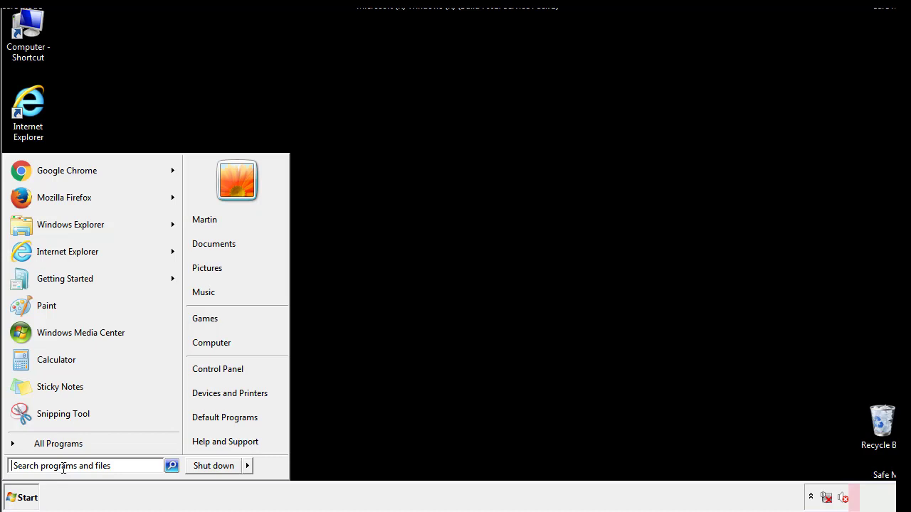
type("reged")
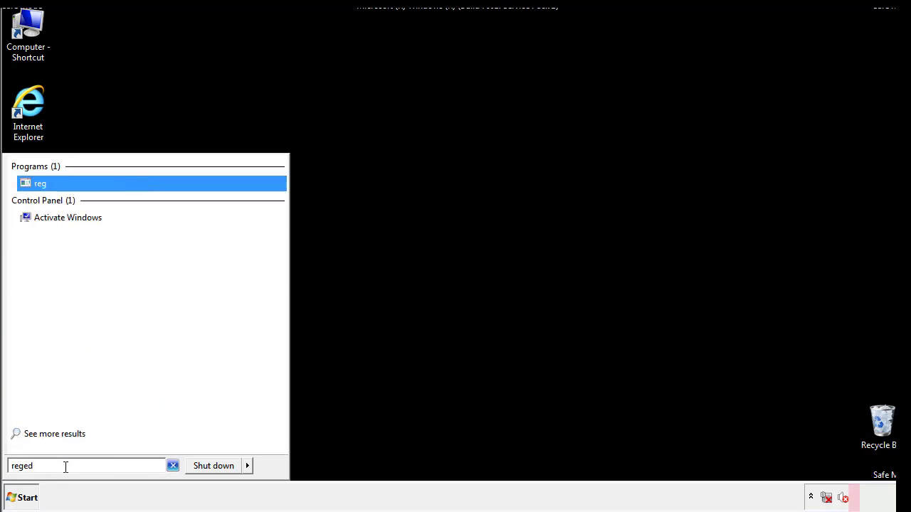
left_click(40, 182)
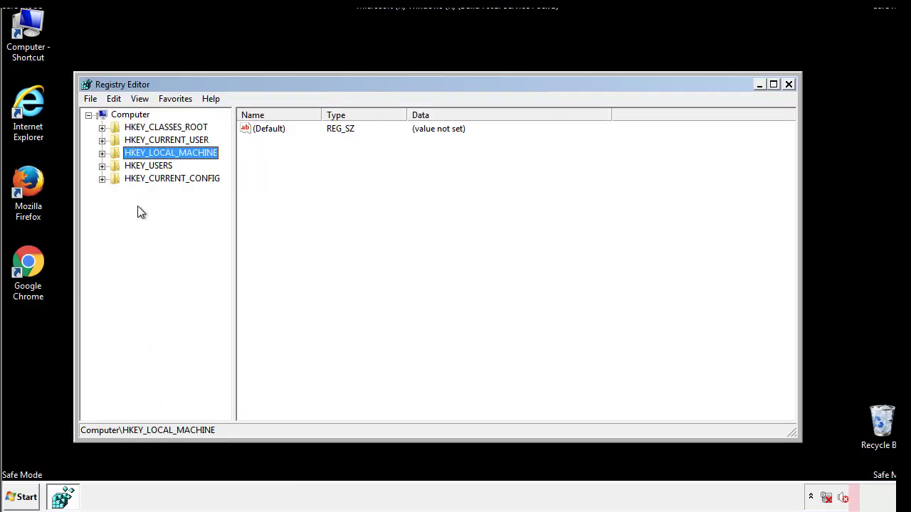
left_click(102, 152)
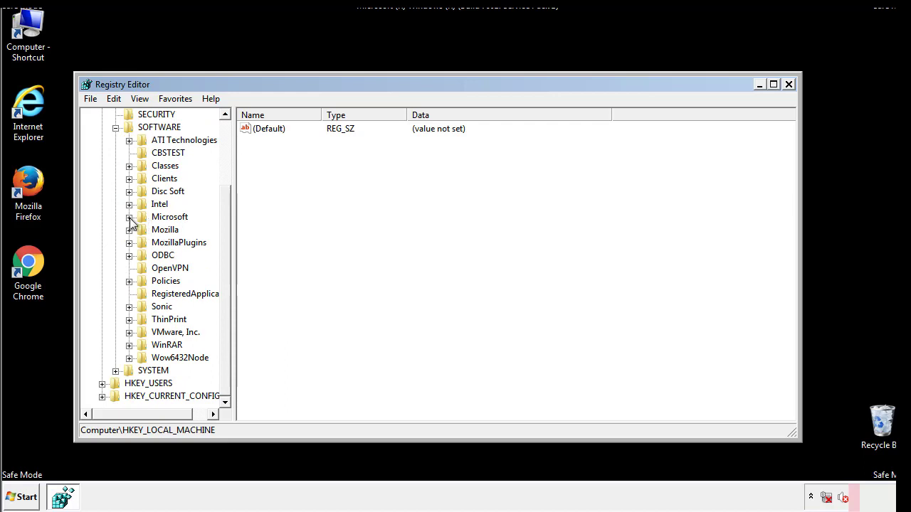
left_click(128, 216)
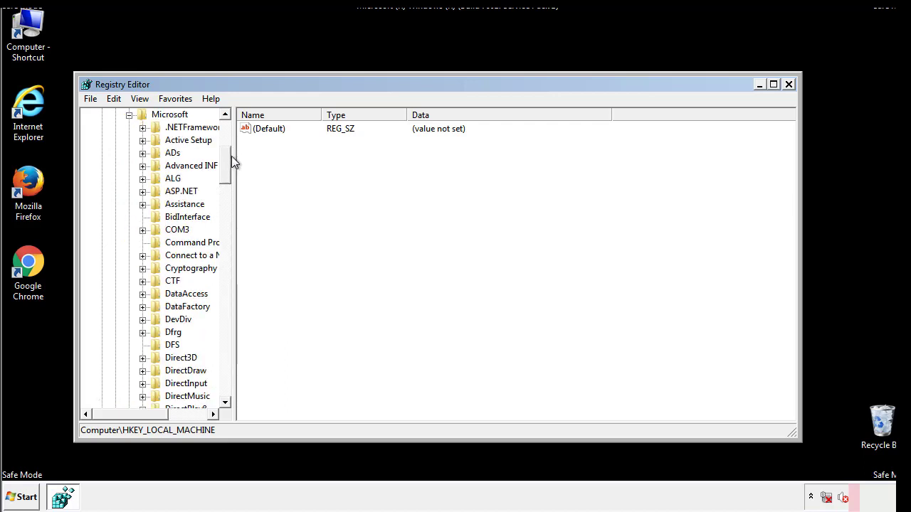
Expand Windows\CurrentVersion down to where the Run and RunOnce keys are listed
scroll("down", 3)
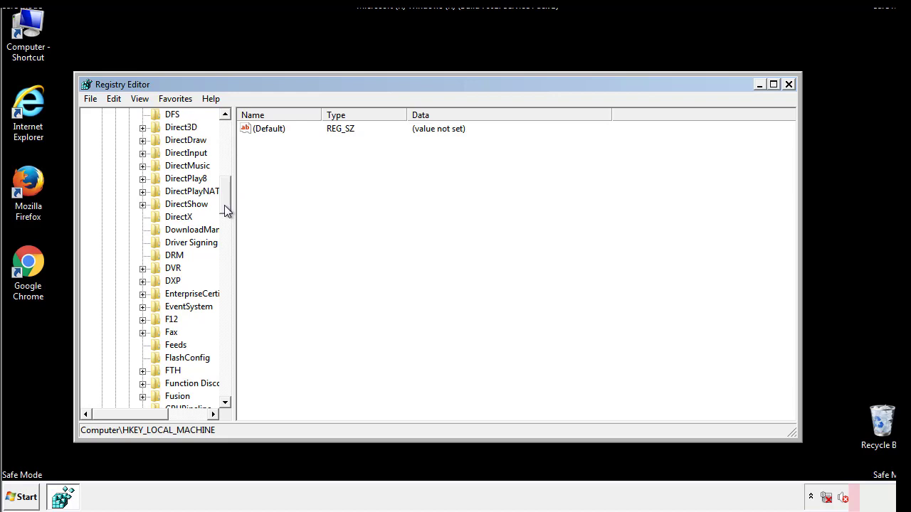
scroll("down", 3)
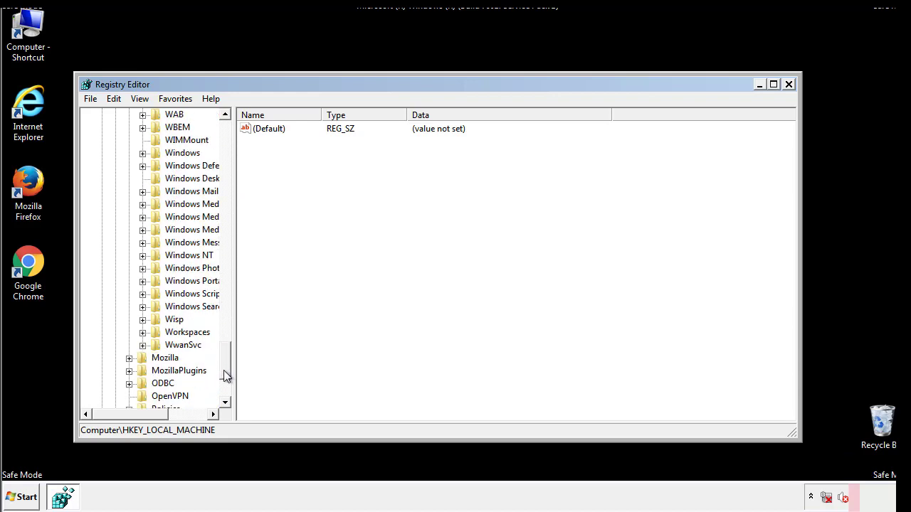
left_click(142, 217)
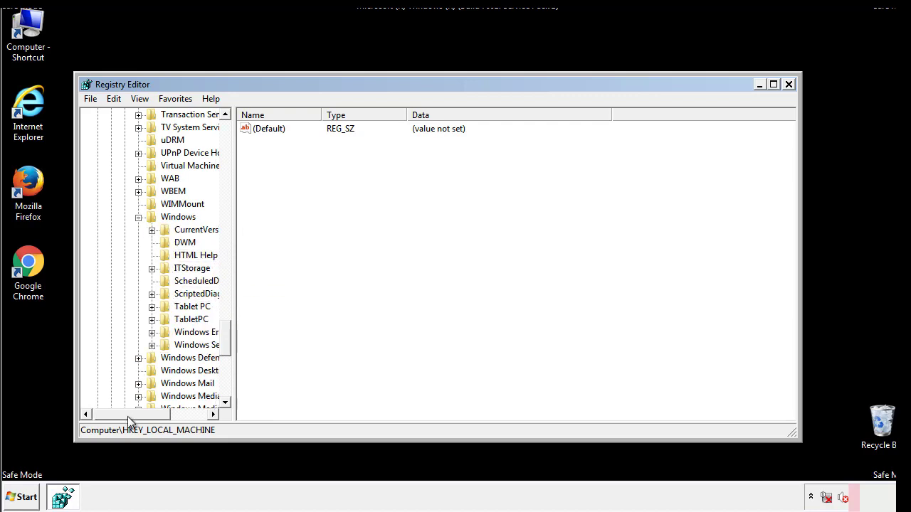
left_click(151, 229)
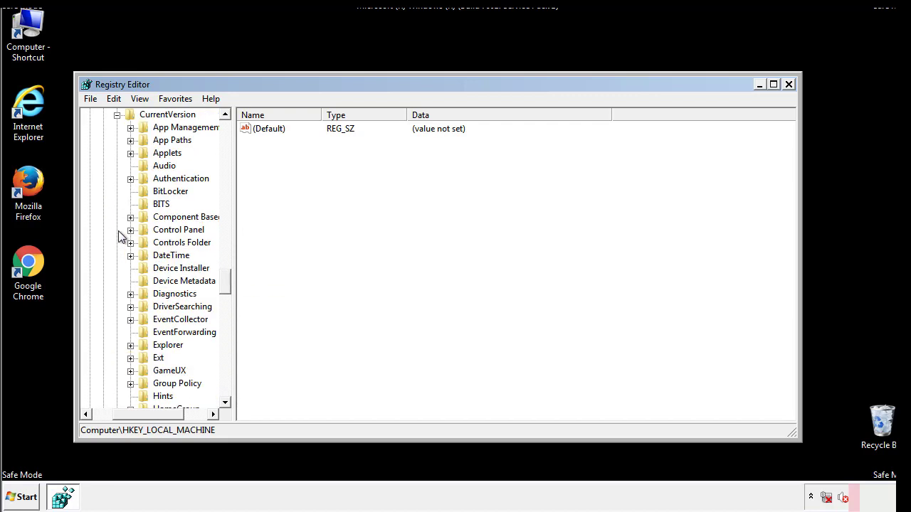
scroll("down", 3)
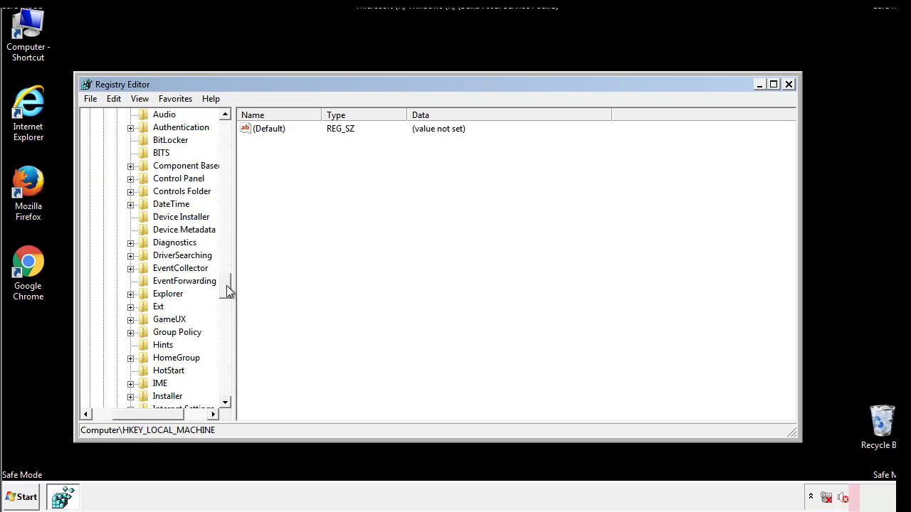
scroll("down", 3)
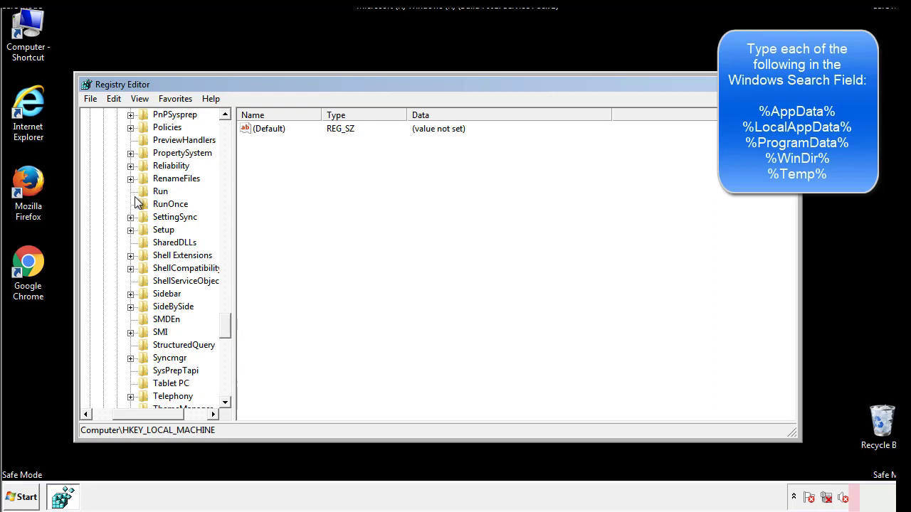
Delete the tappi.loc value from HKLM CurrentVersion\Run and collapse the tree
left_click(159, 191)
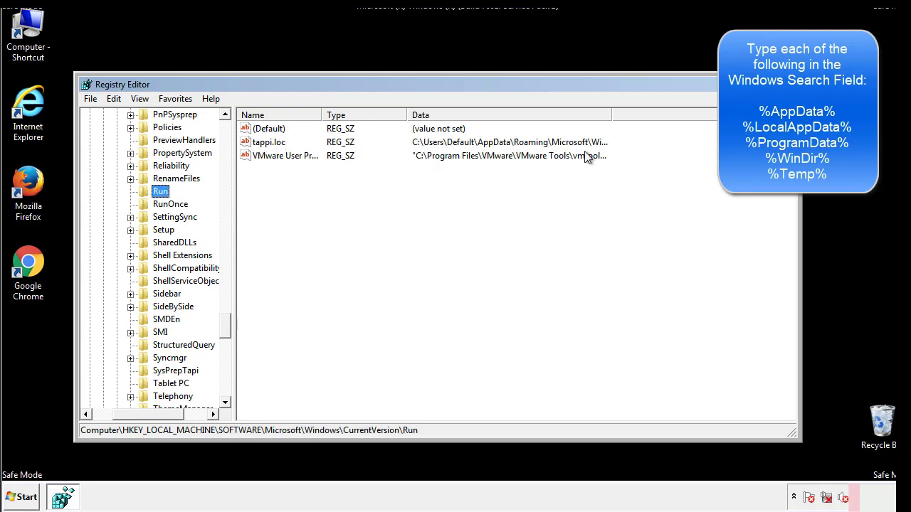
left_click(269, 142)
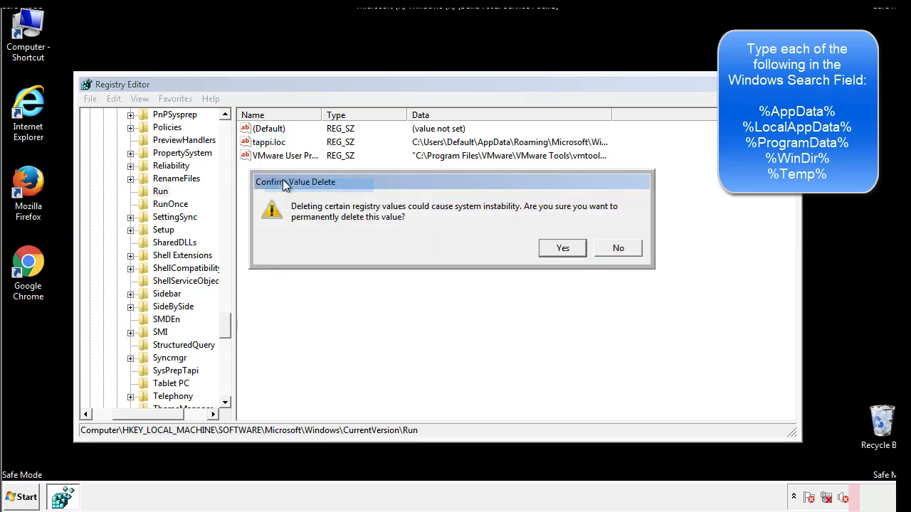
left_click(561, 247)
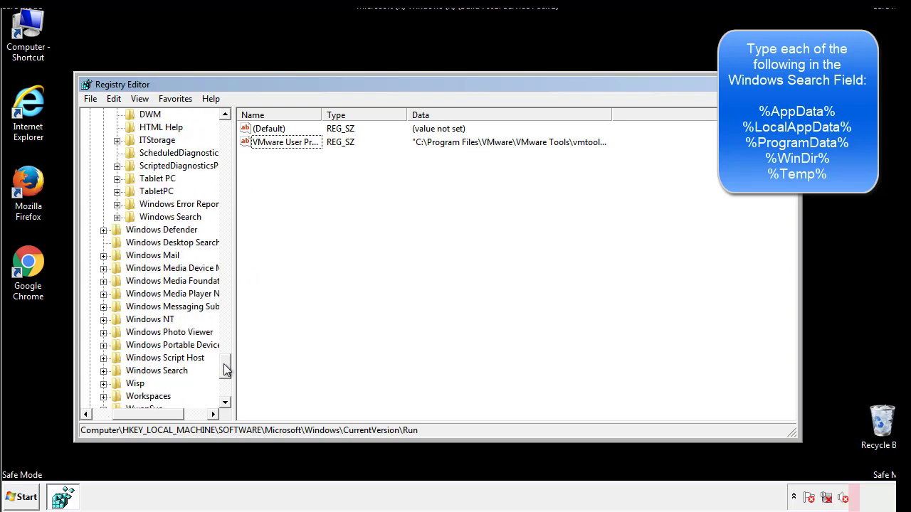
scroll("down", 3)
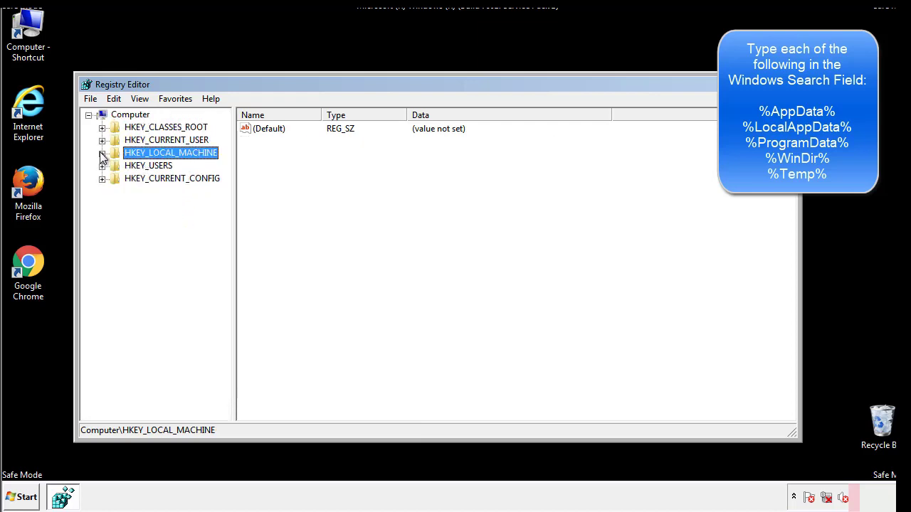
Expand HKEY_CURRENT_USER down to CurrentVersion\Run and confirm it holds only DAEMON Tools Lite
left_click(102, 139)
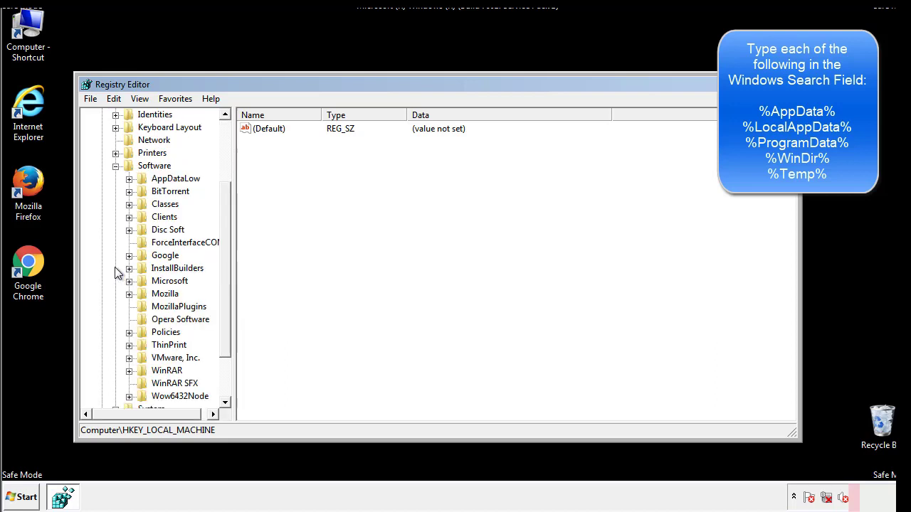
scroll("down", 3)
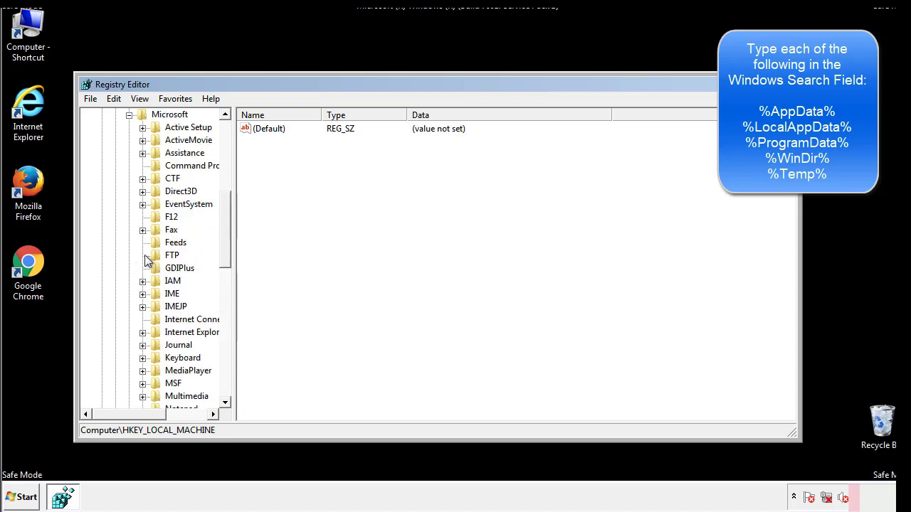
scroll("down", 3)
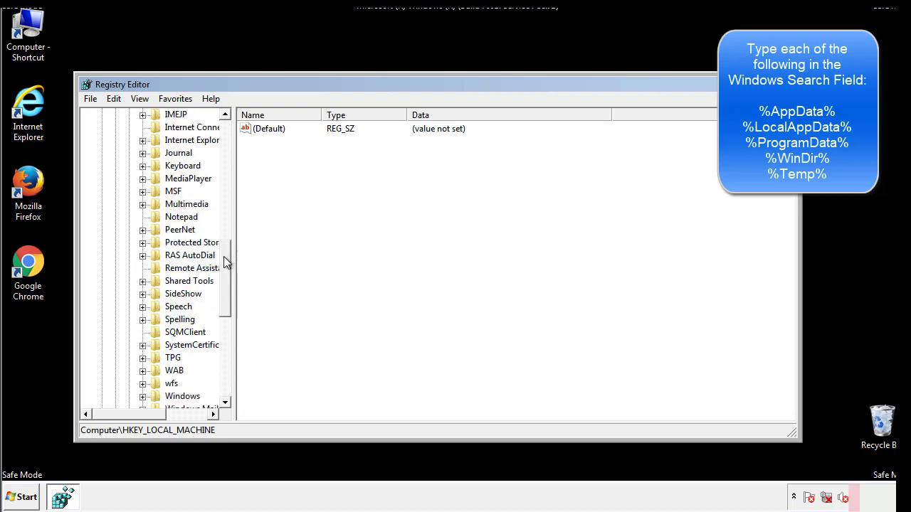
scroll("down", 3)
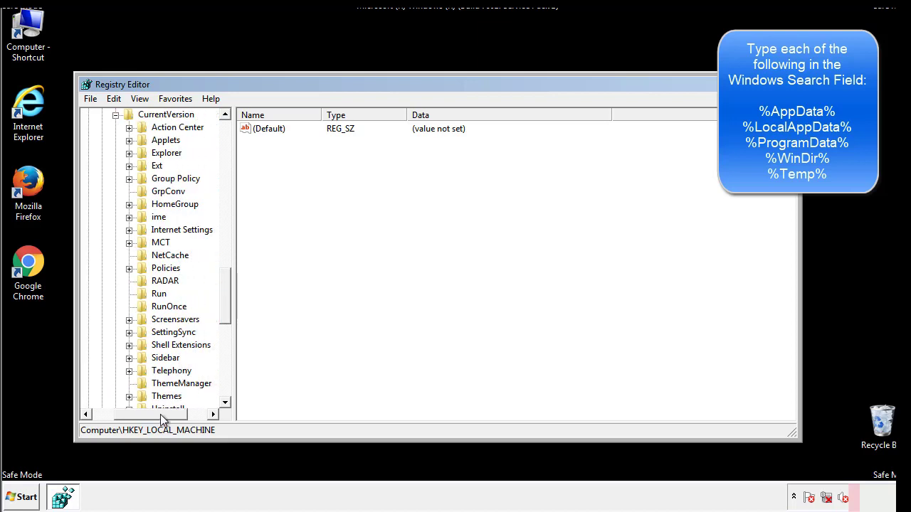
left_click(159, 294)
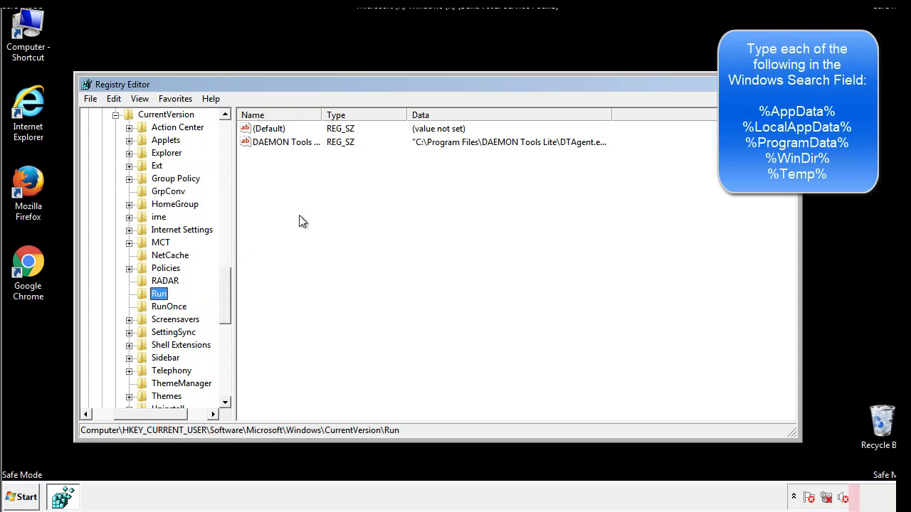
mouse_move(296, 155)
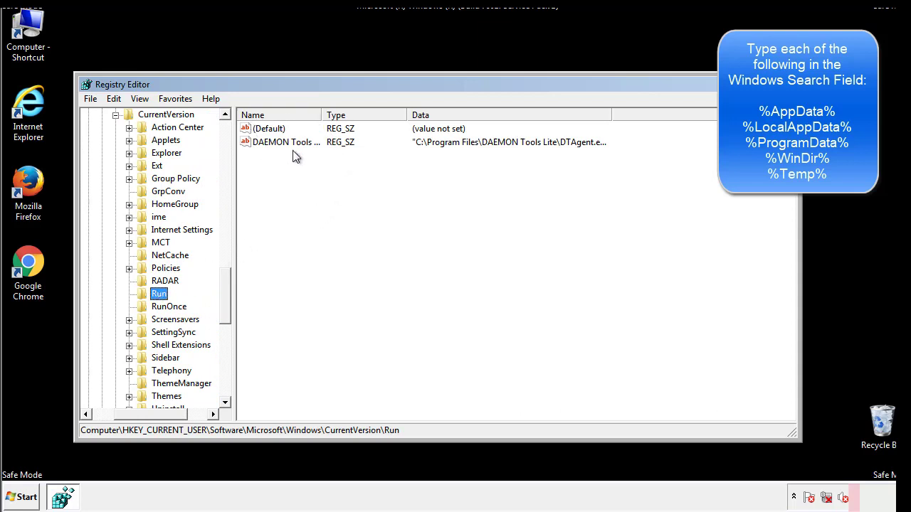
mouse_move(390, 168)
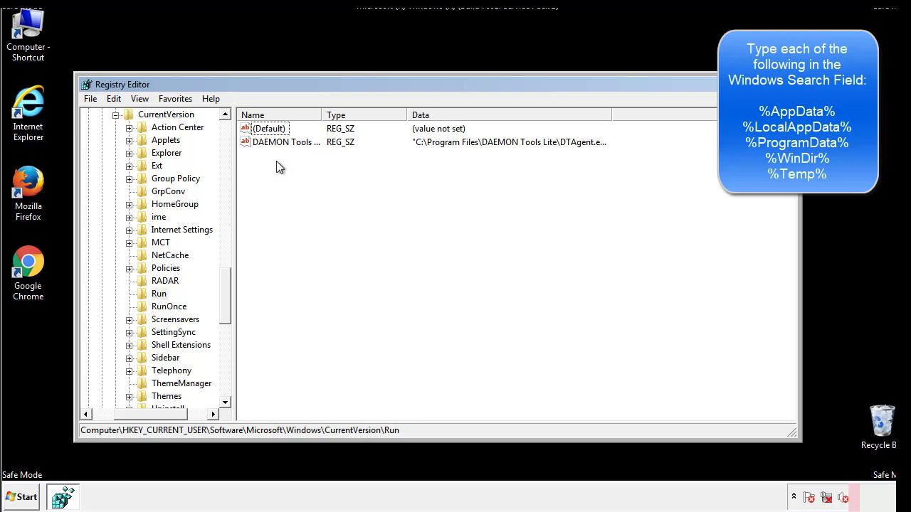
mouse_move(330, 168)
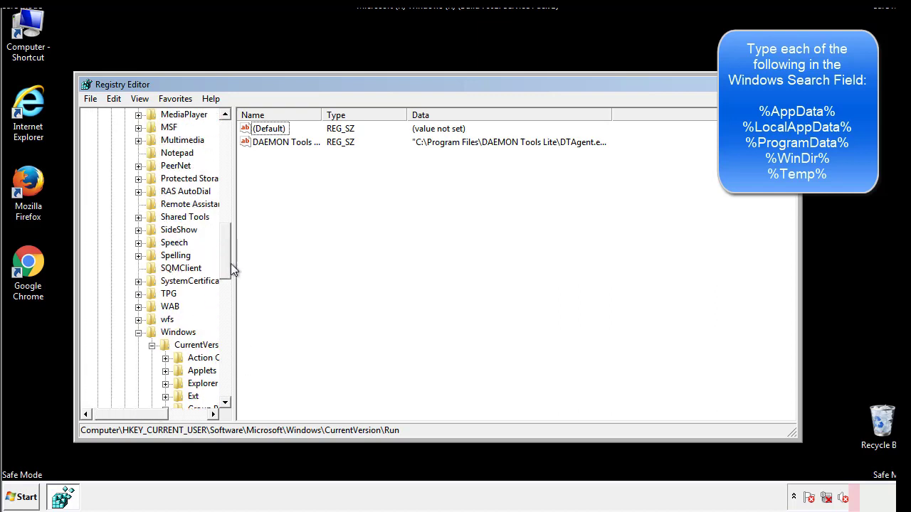
left_click(178, 332)
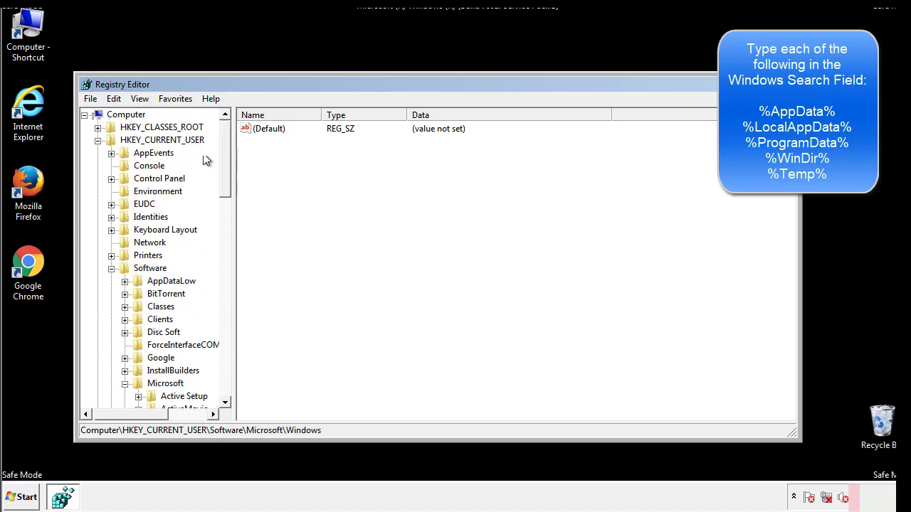
Search the registry for %temp% until the VolumeCaches Temporary Files key is found
left_click(114, 98)
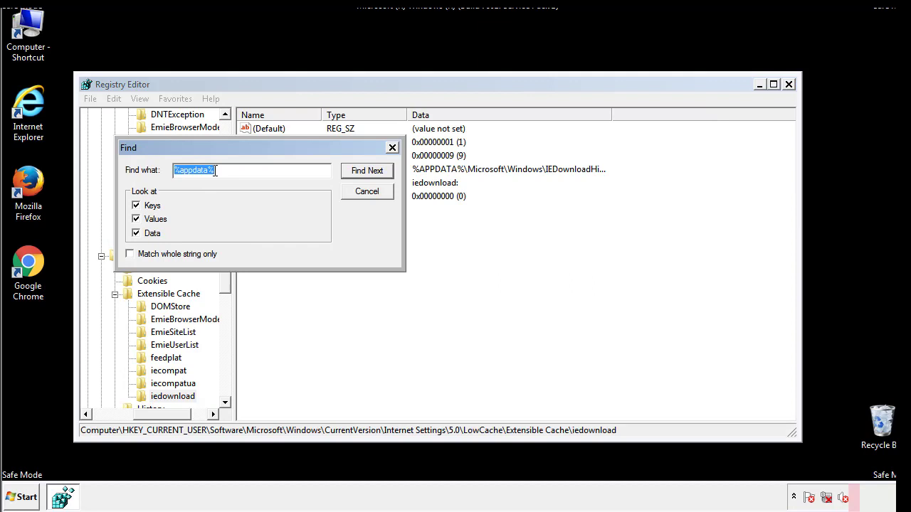
type("%4")
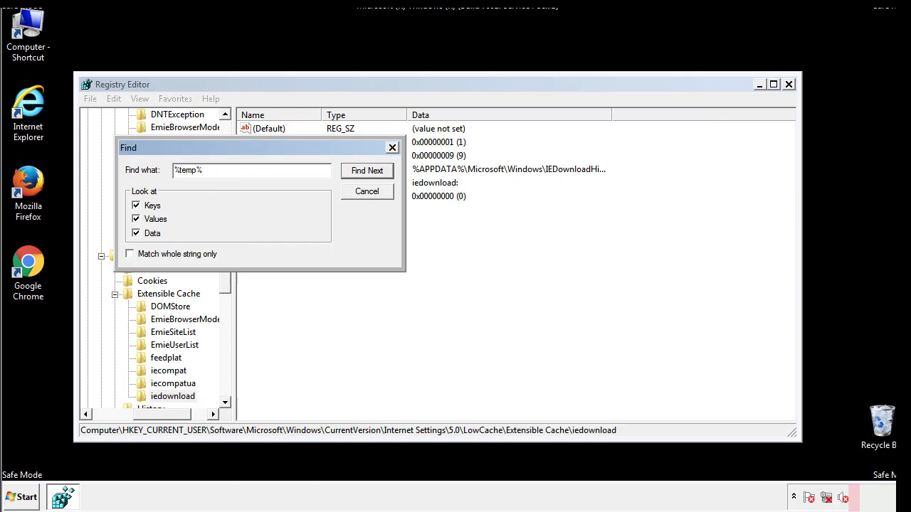
left_click(367, 171)
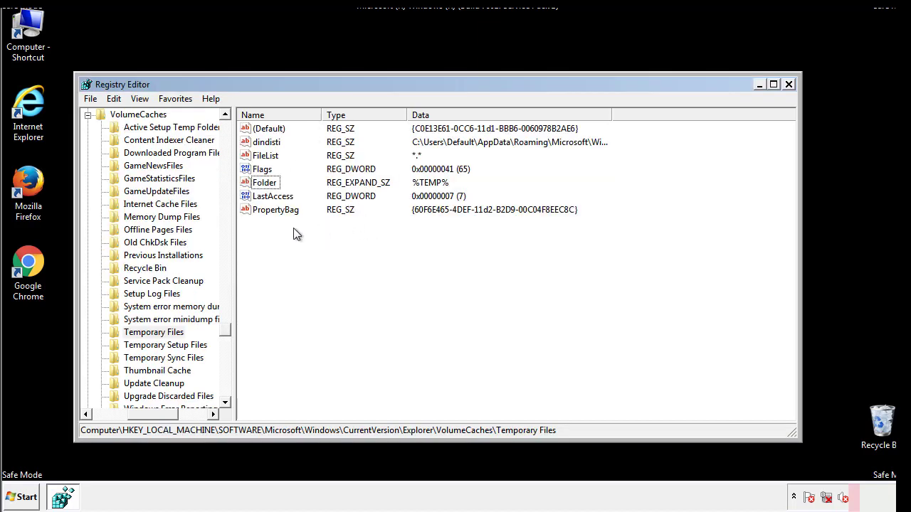
Delete all values of the Temporary Files key except Default and close Registry Editor
key("ctrl+a")
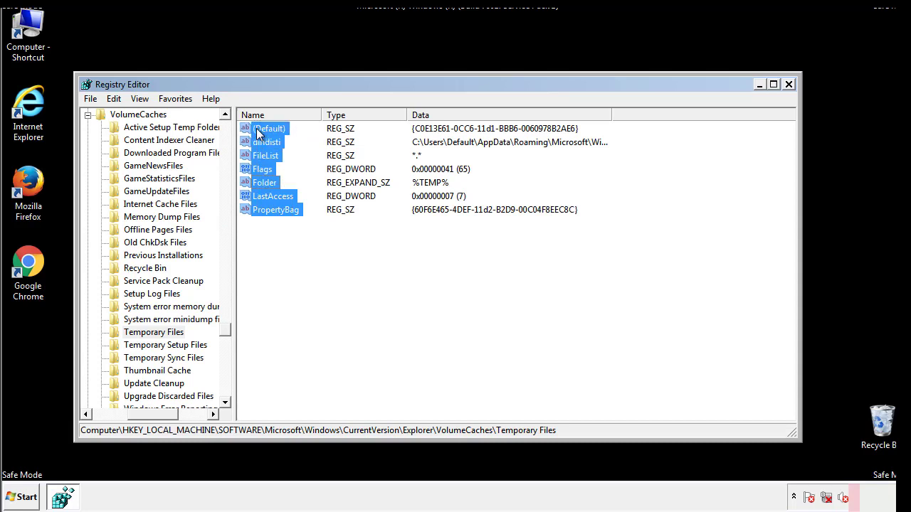
right_click(269, 128)
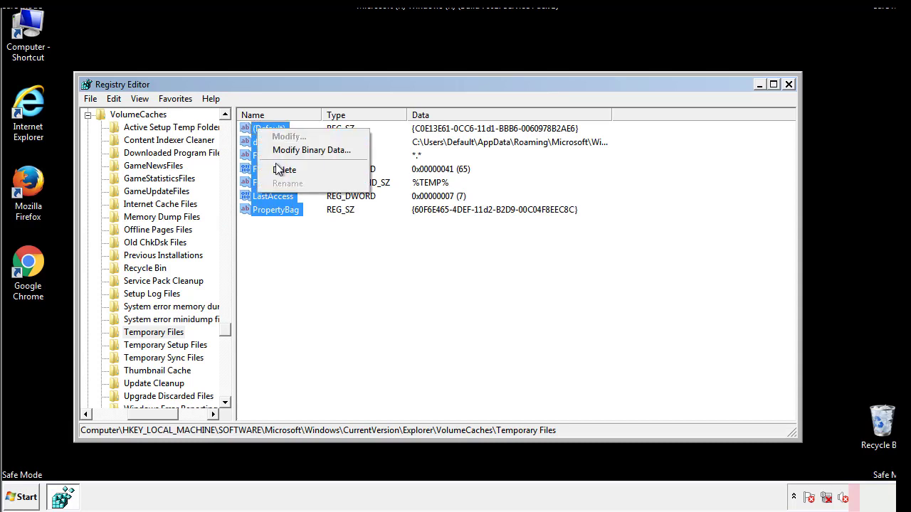
left_click(284, 169)
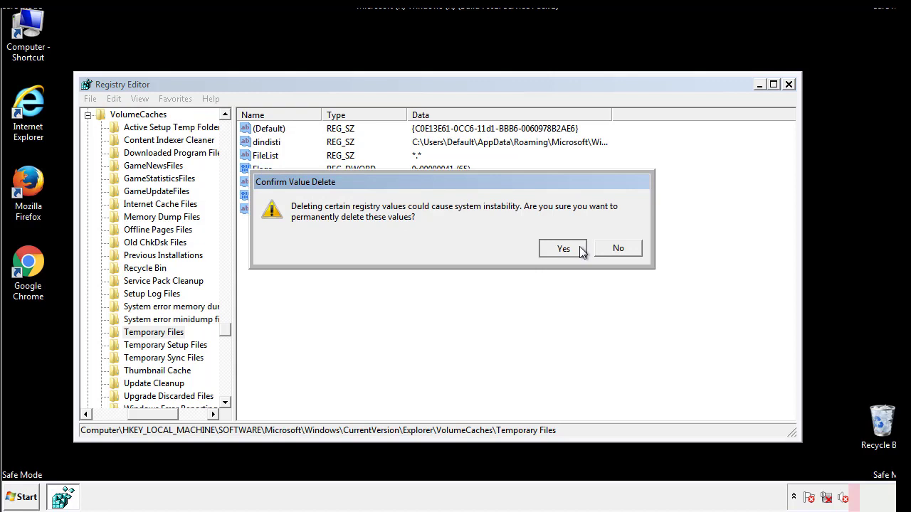
left_click(564, 248)
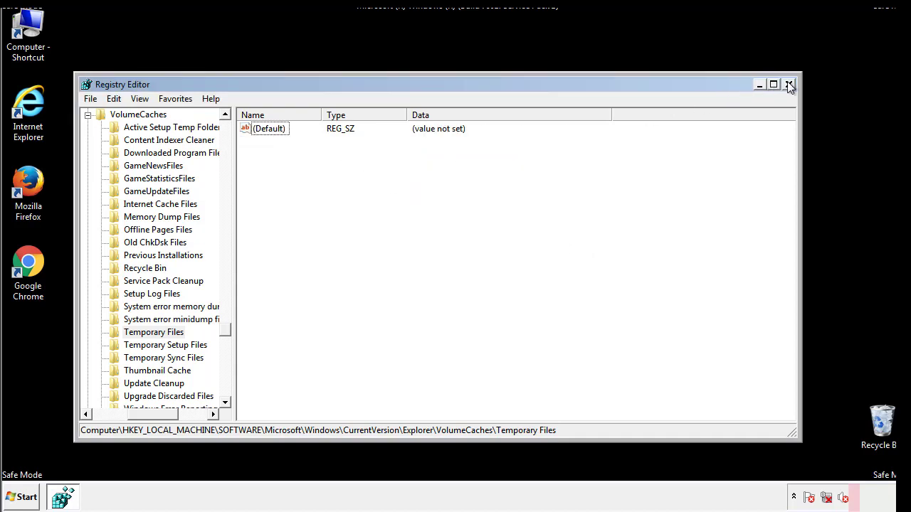
left_click(789, 85)
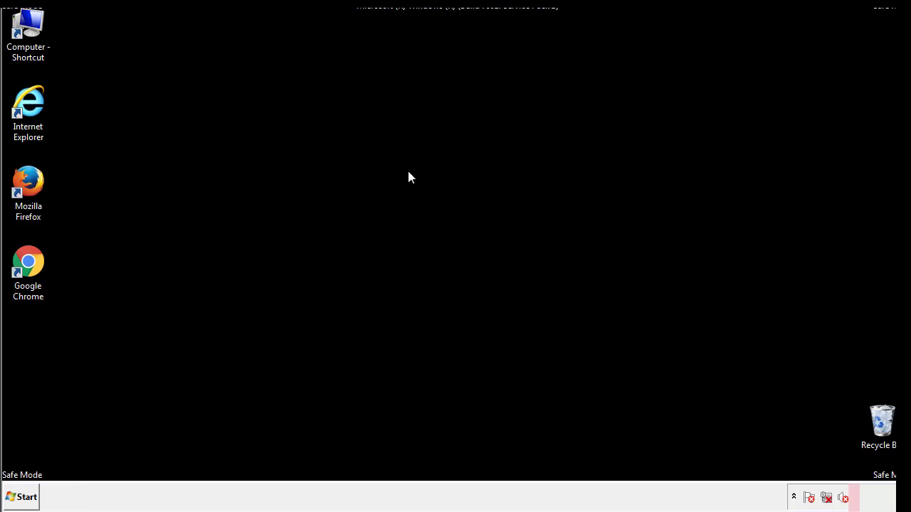
mouse_move(37, 356)
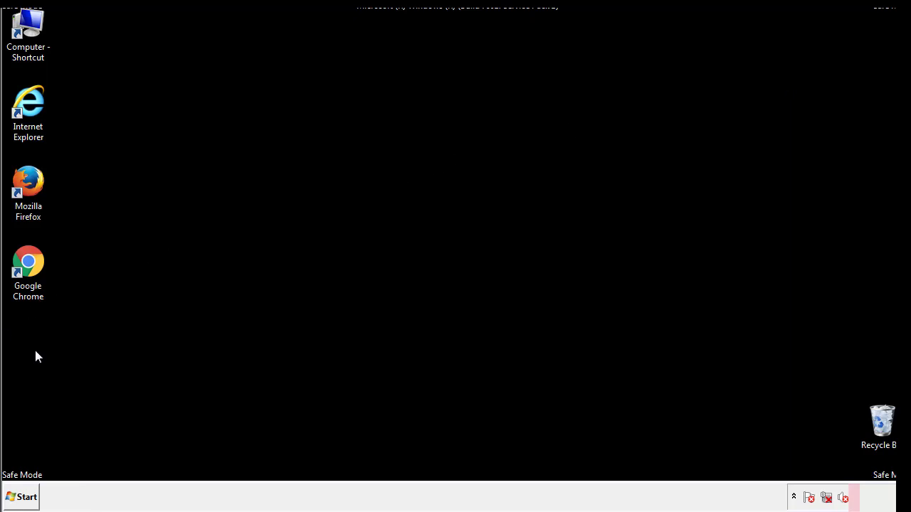
Launch msconfig from the Start menu search
left_click(21, 496)
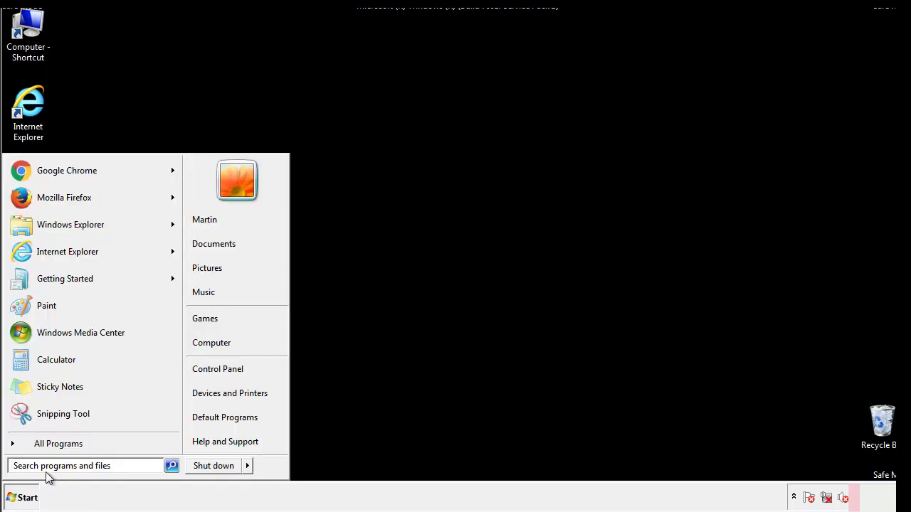
type("msconfig")
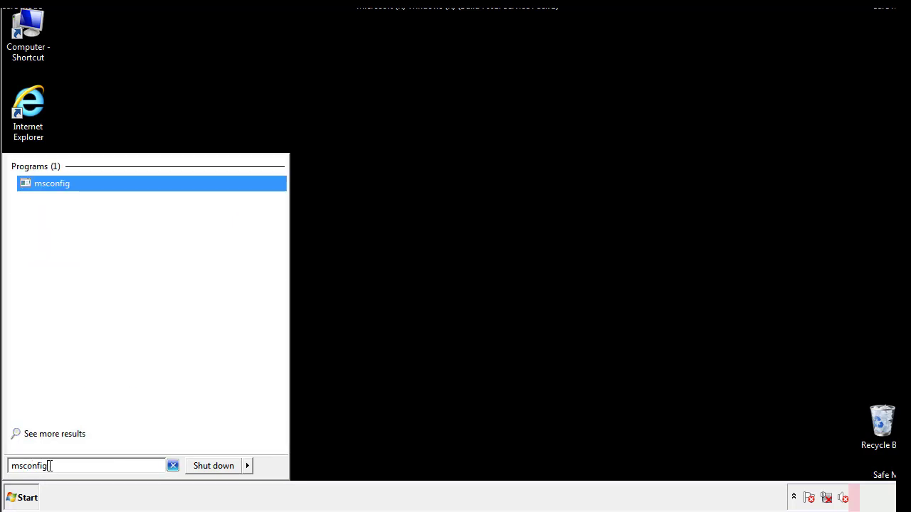
left_click(52, 182)
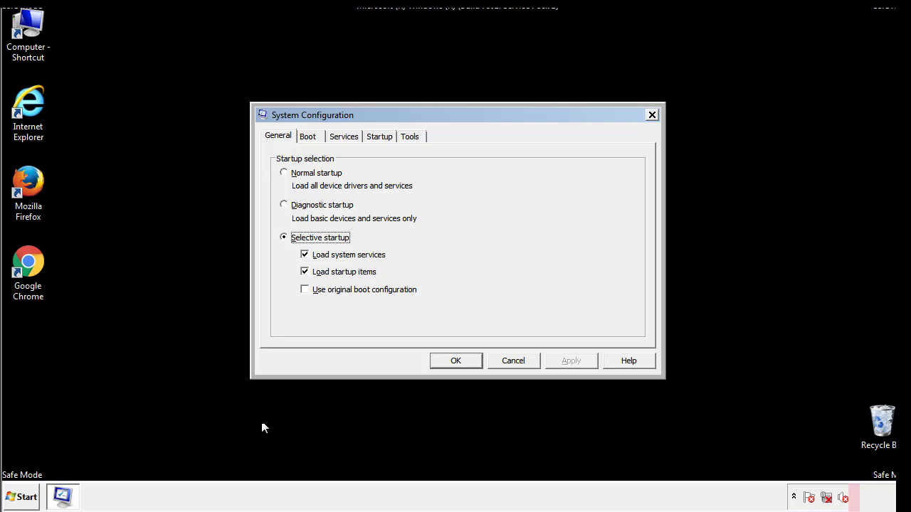
Uncheck Safe boot under Boot options, apply with OK and restart now
left_click(307, 136)
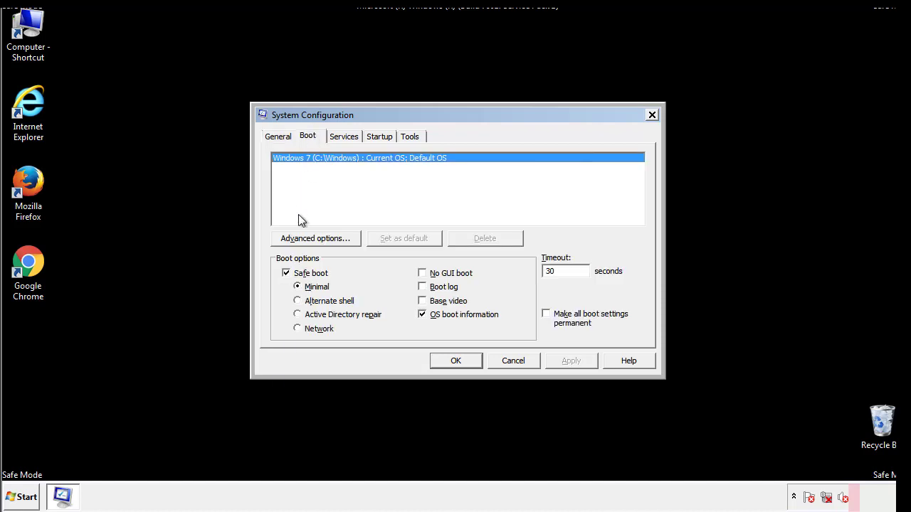
left_click(286, 273)
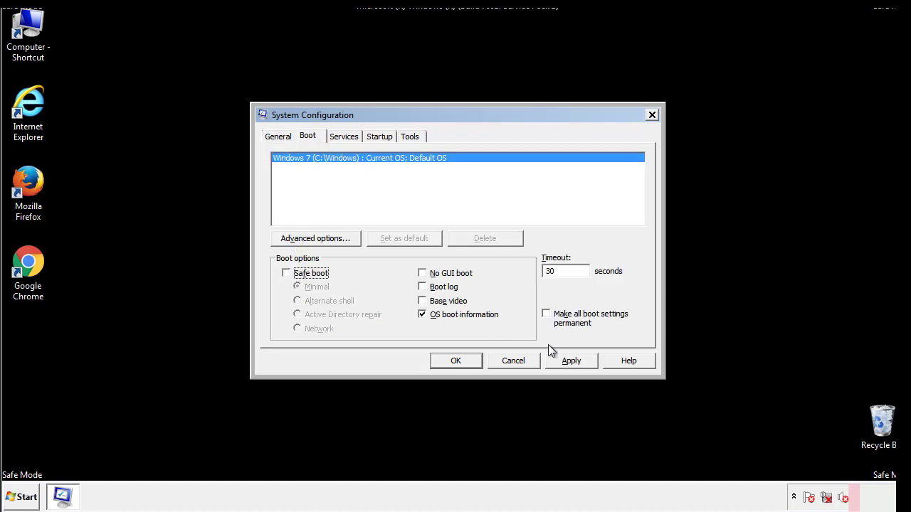
left_click(571, 362)
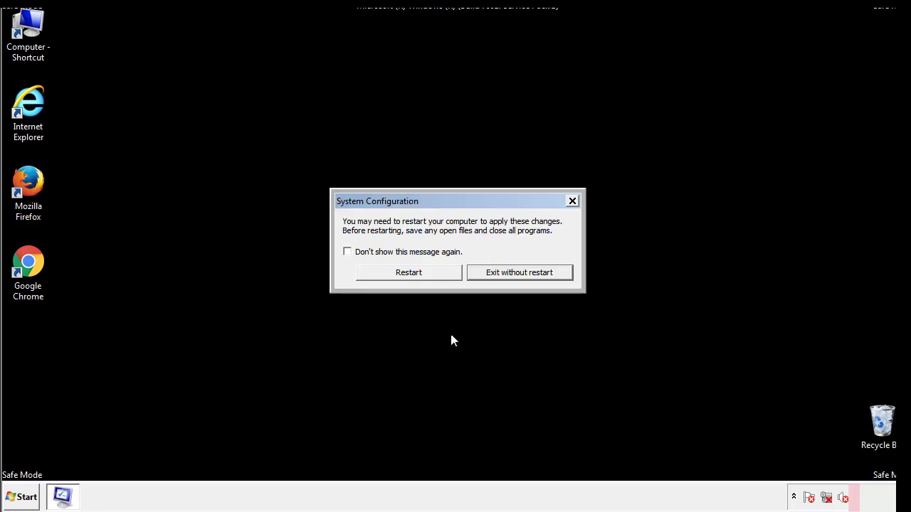
left_click(409, 272)
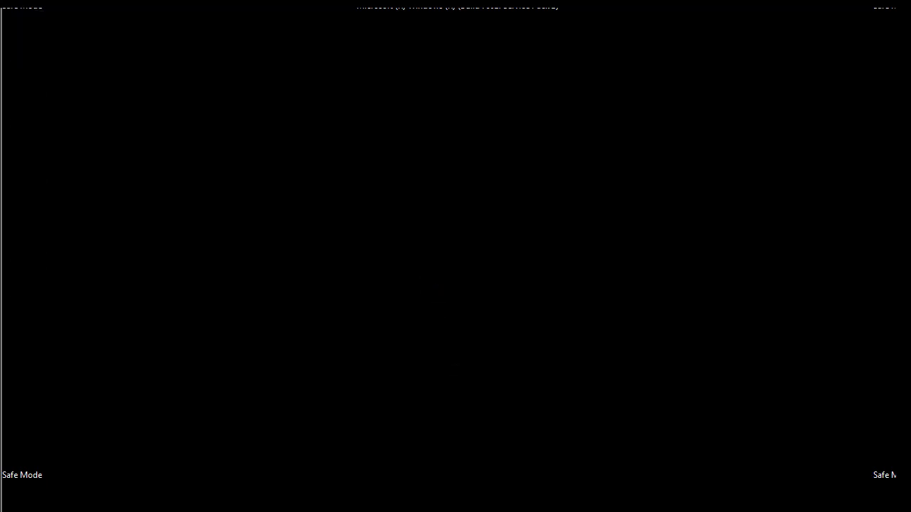